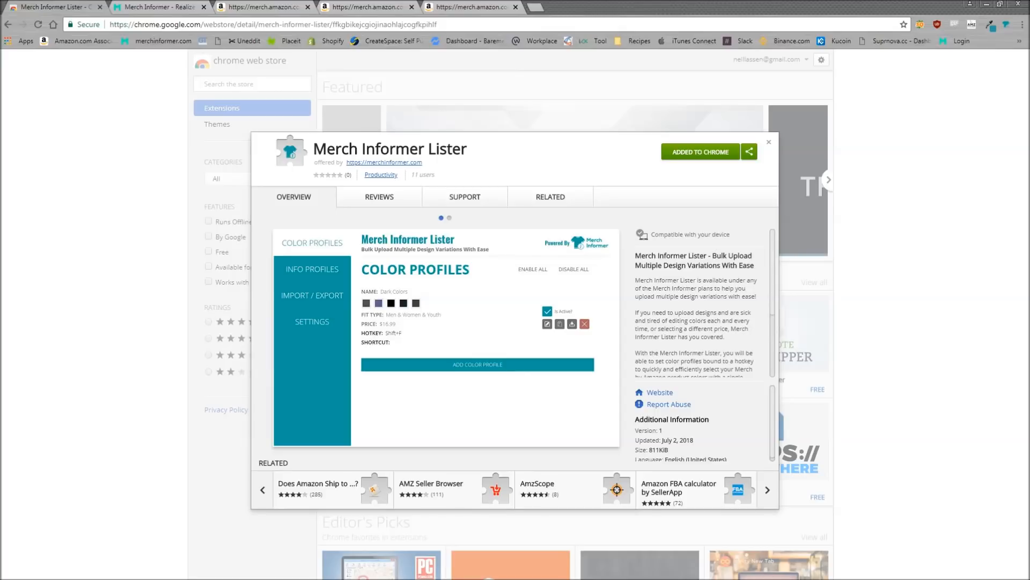
Step: Check that Merch Informer Lister shows Added to Chrome, then go to merchinformer.com
left_click(311, 269)
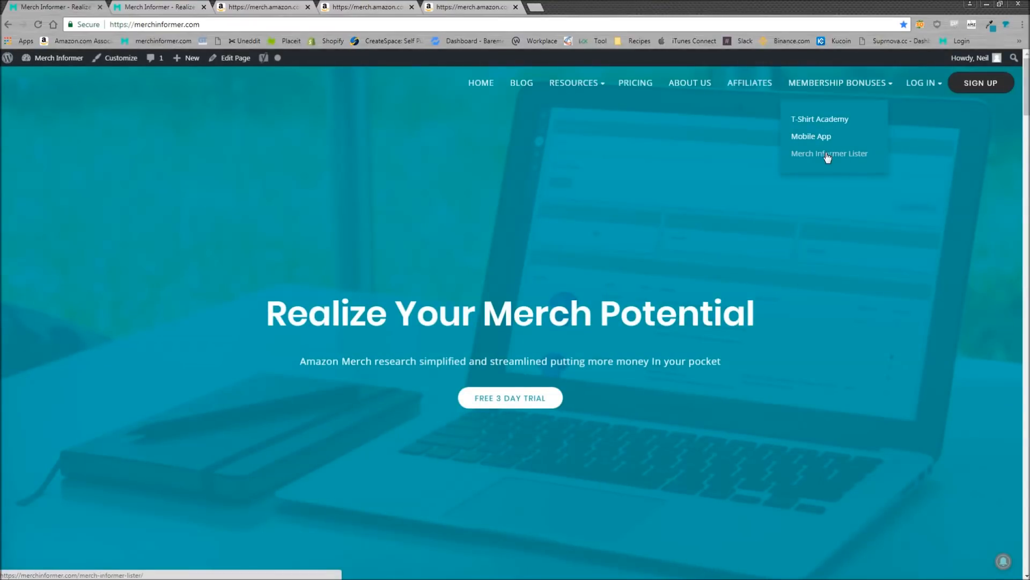
Step: Open the Membership Bonuses Merch Informer Lister page and launch the extension's sign-in form
left_click(829, 153)
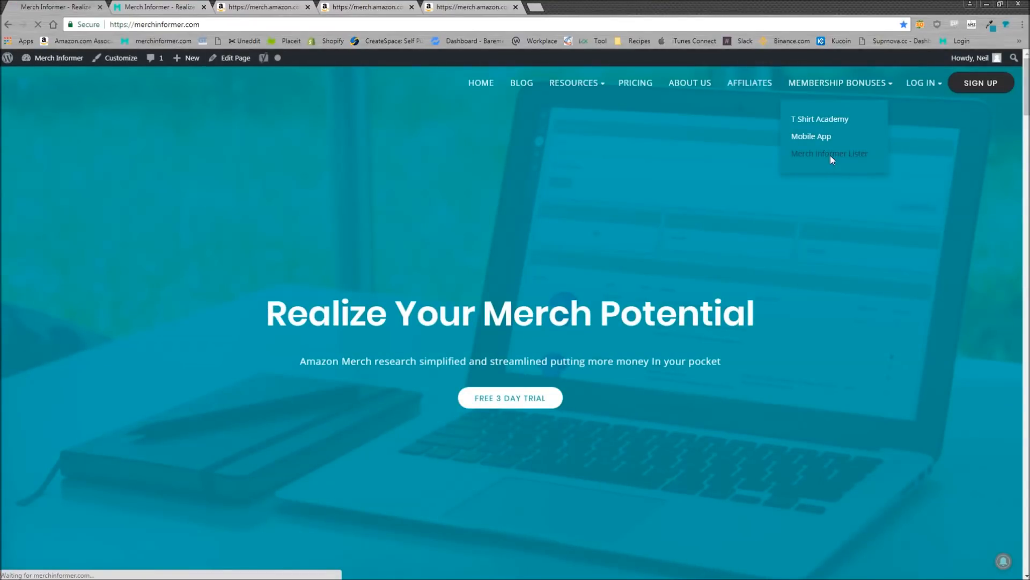
left_click(829, 153)
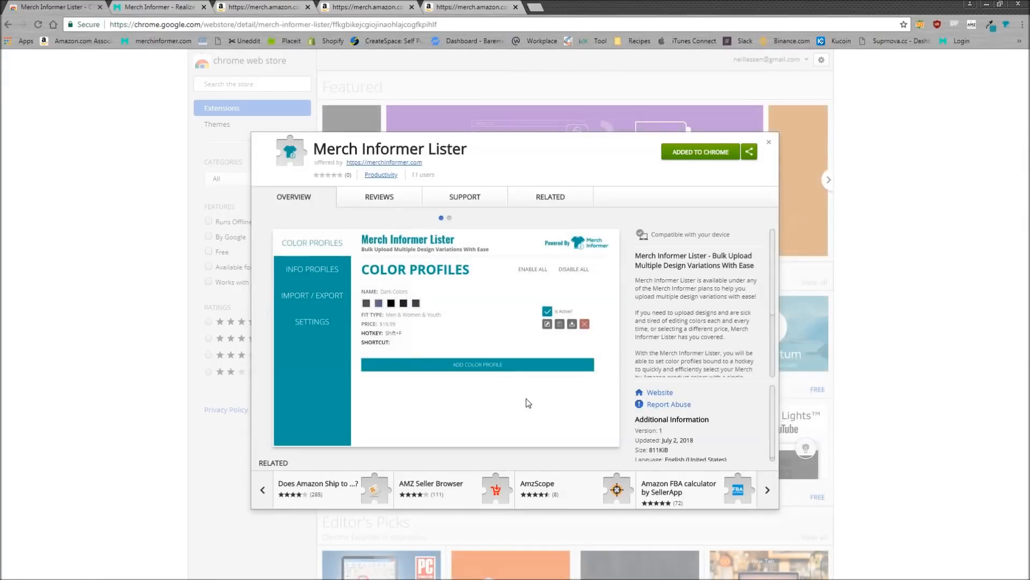
mouse_move(670, 186)
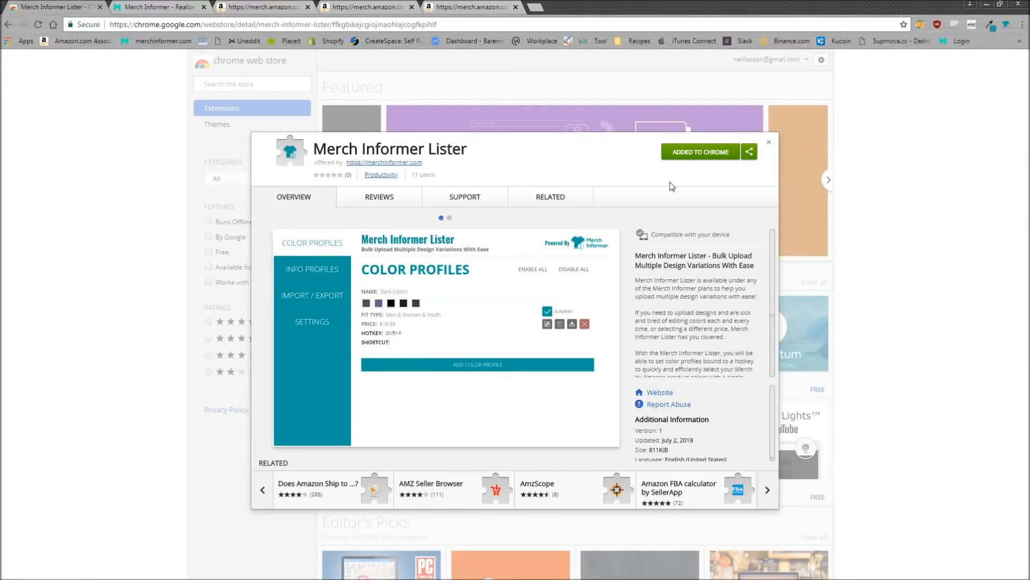
mouse_move(717, 150)
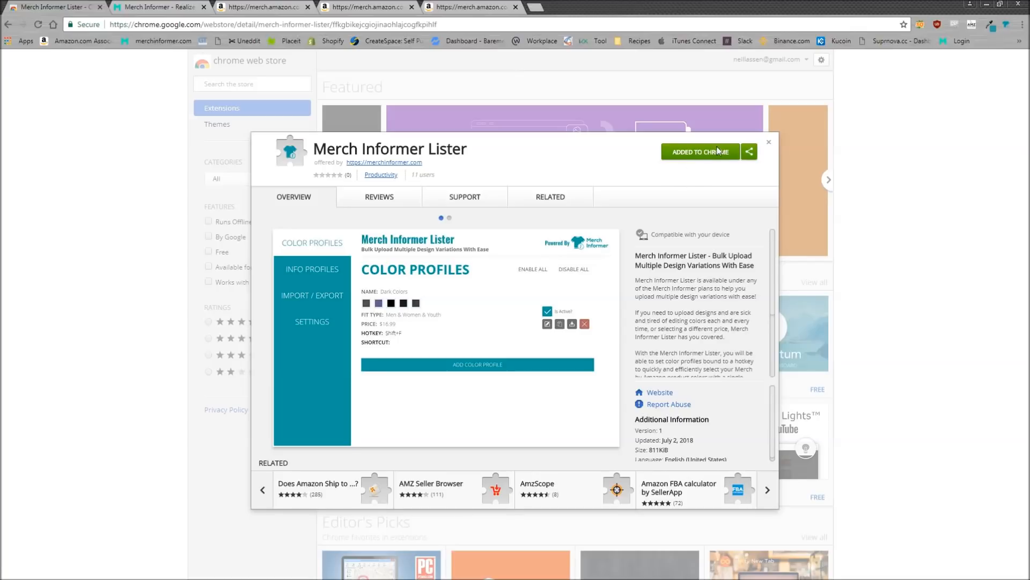
mouse_move(1004, 28)
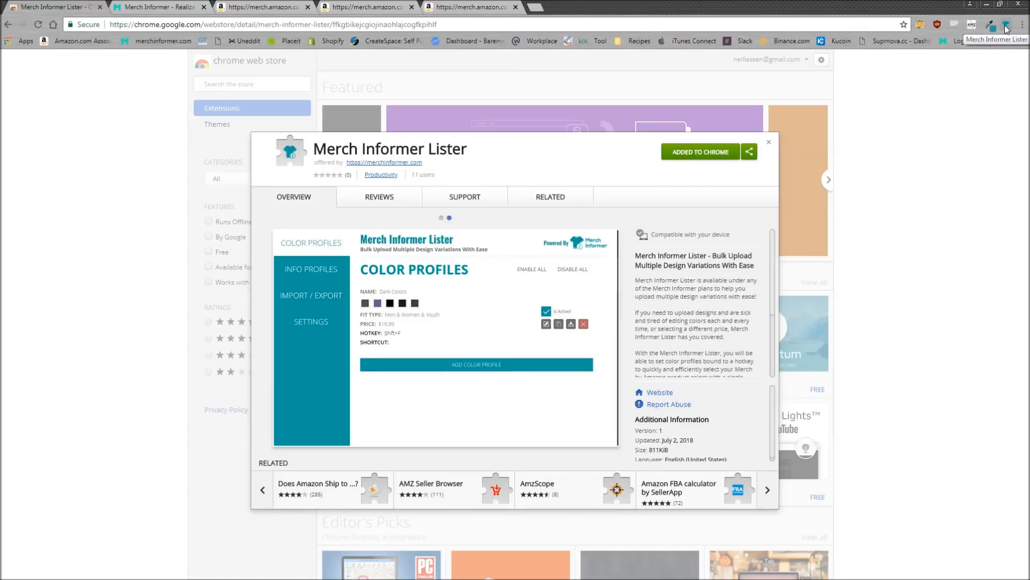
left_click(311, 268)
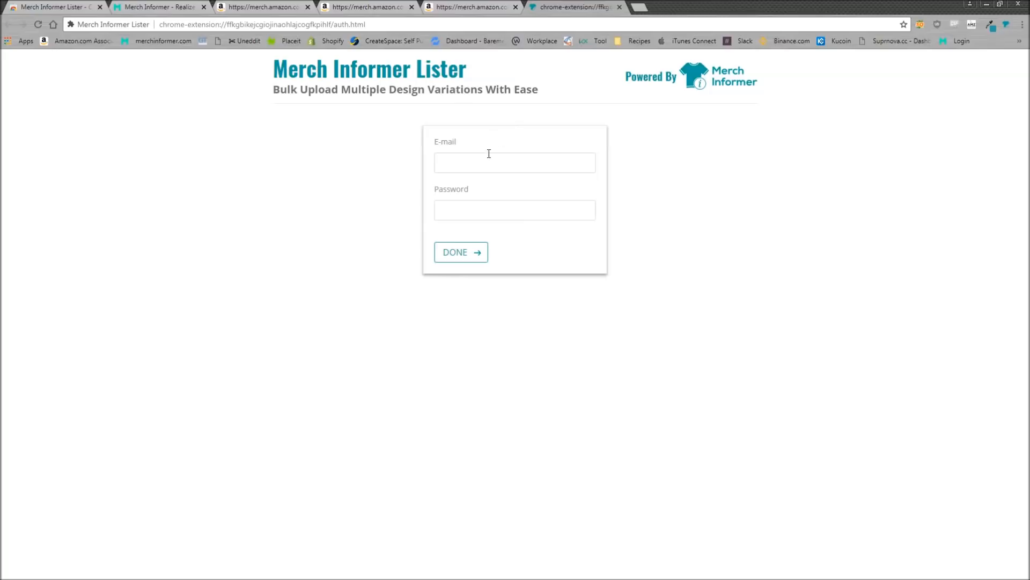
Step: Sign in and start a new color profile named Dark priced at 16.99
left_click(461, 251)
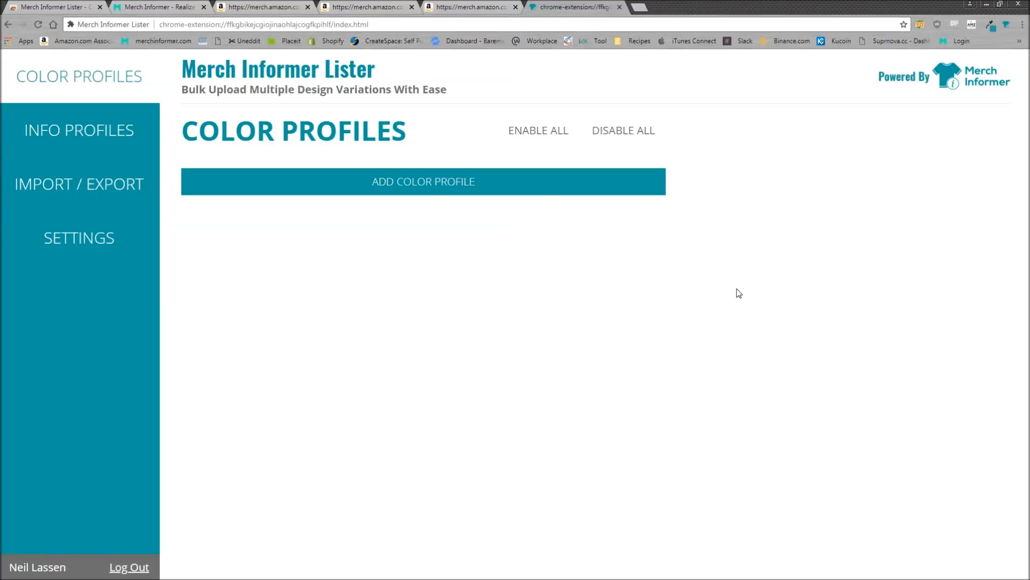
mouse_move(767, 268)
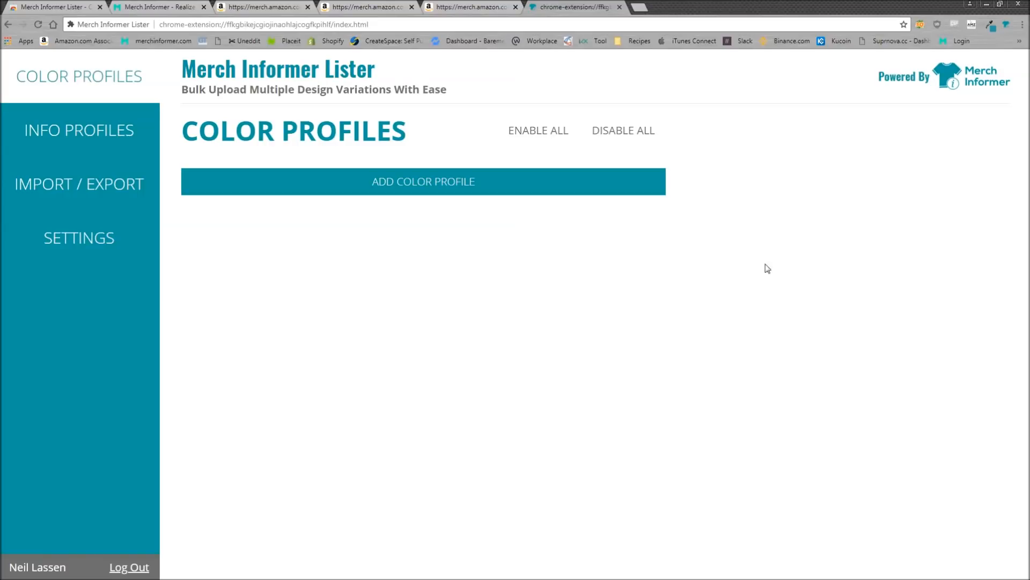
mouse_move(497, 141)
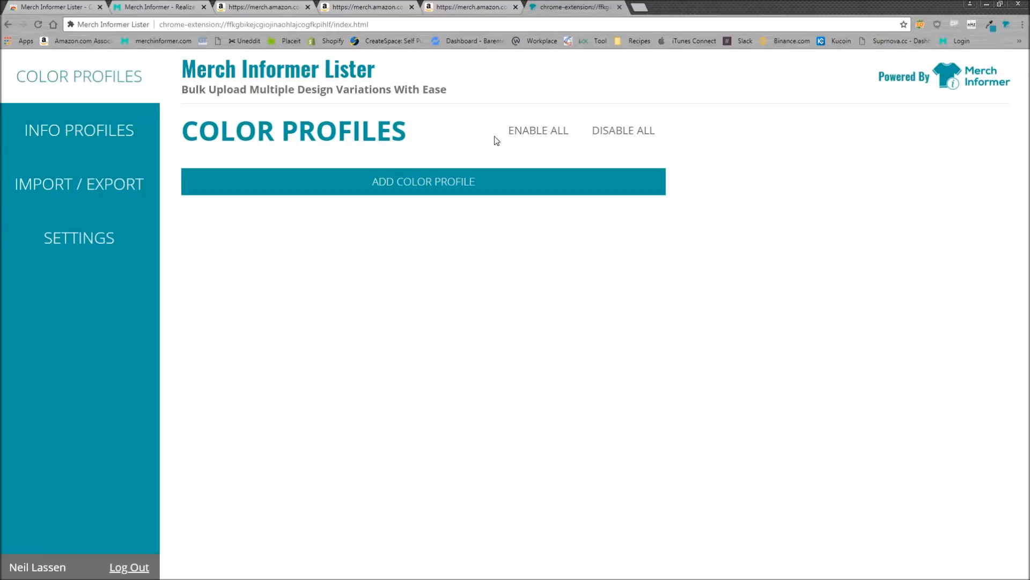
left_click(422, 182)
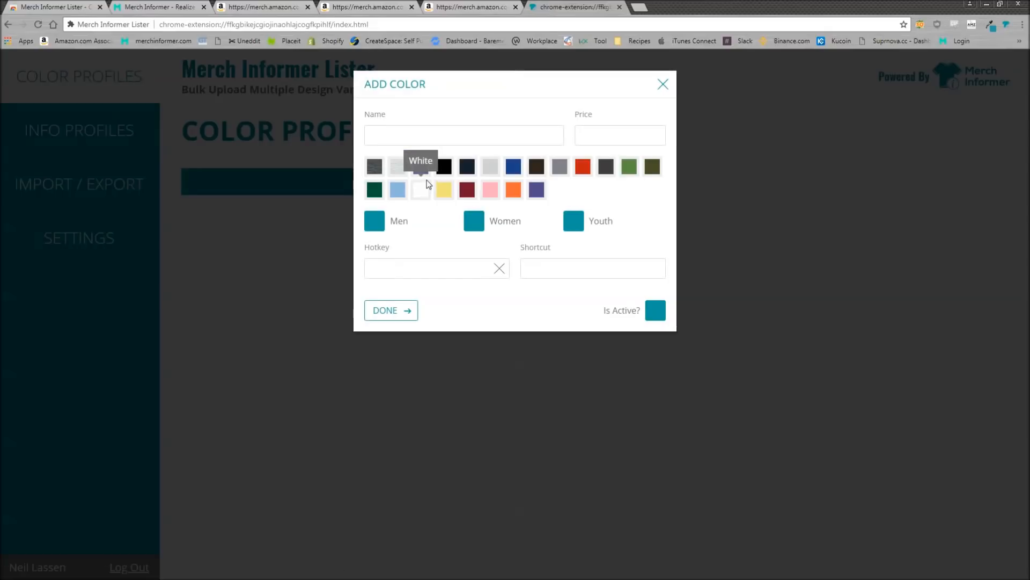
left_click(463, 134)
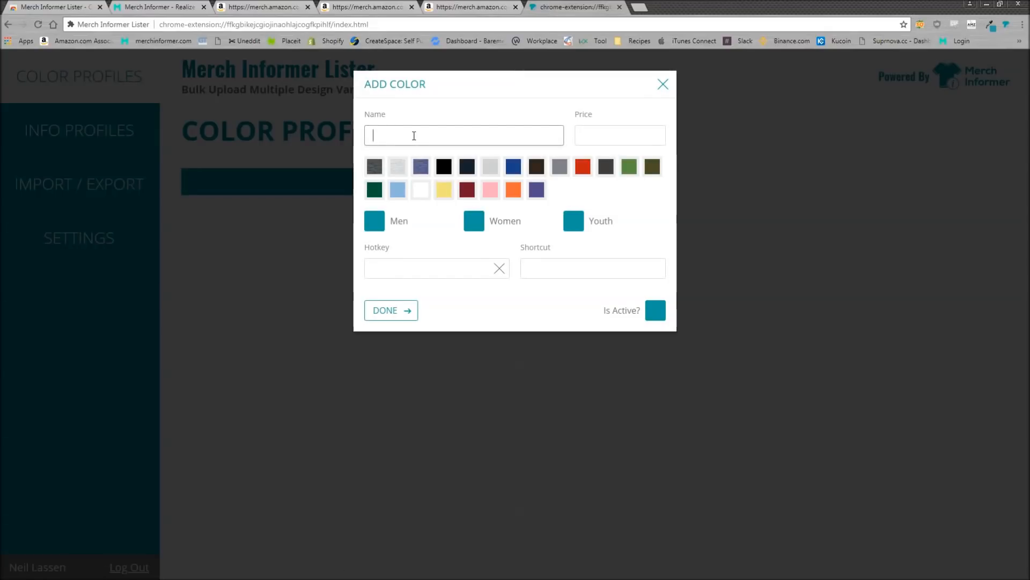
type("Dark")
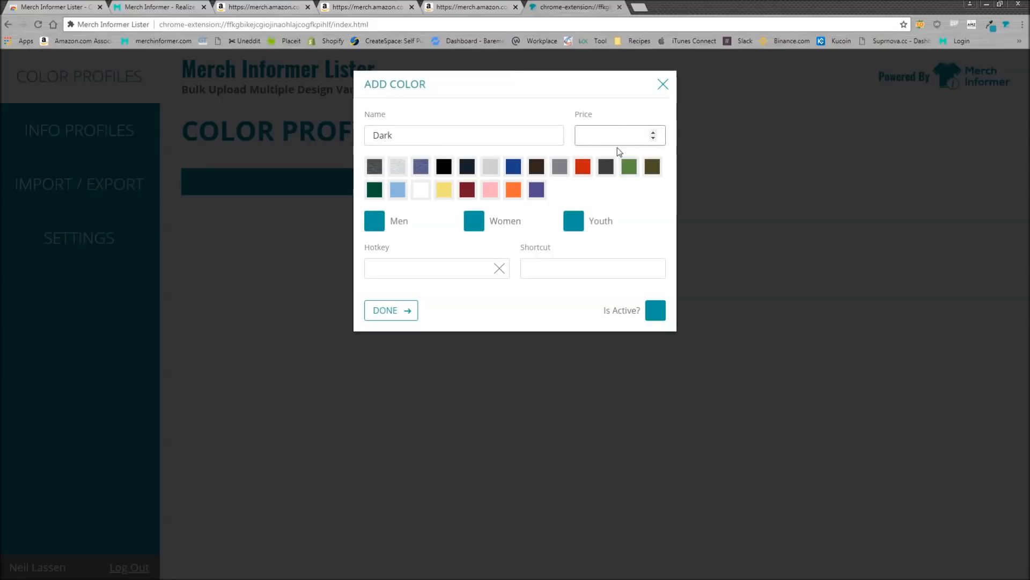
type("16.99")
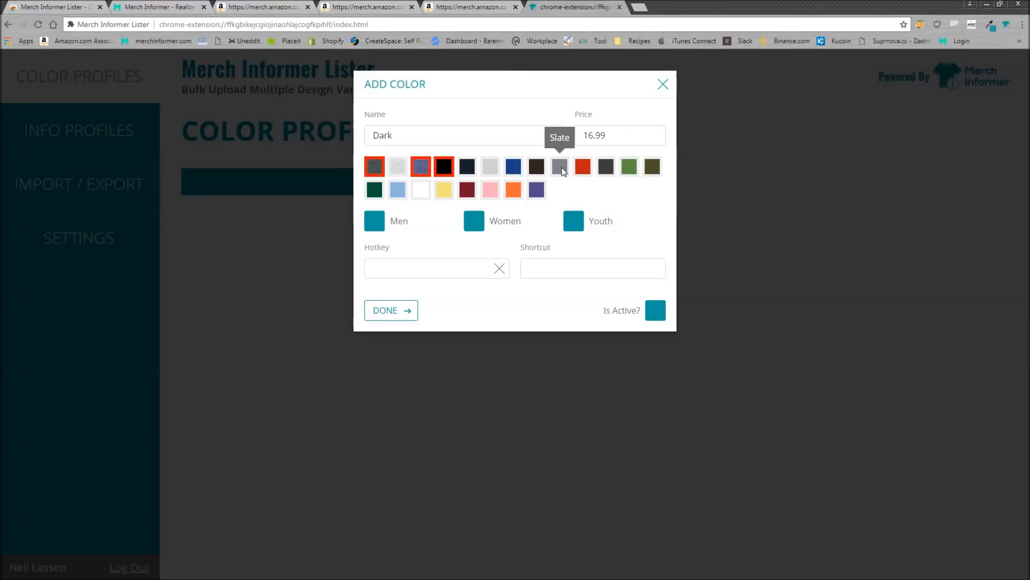
Step: Add dark colors, Men/Women/Youth fit types and hotkey Shift+T, then finish the profile
left_click(605, 165)
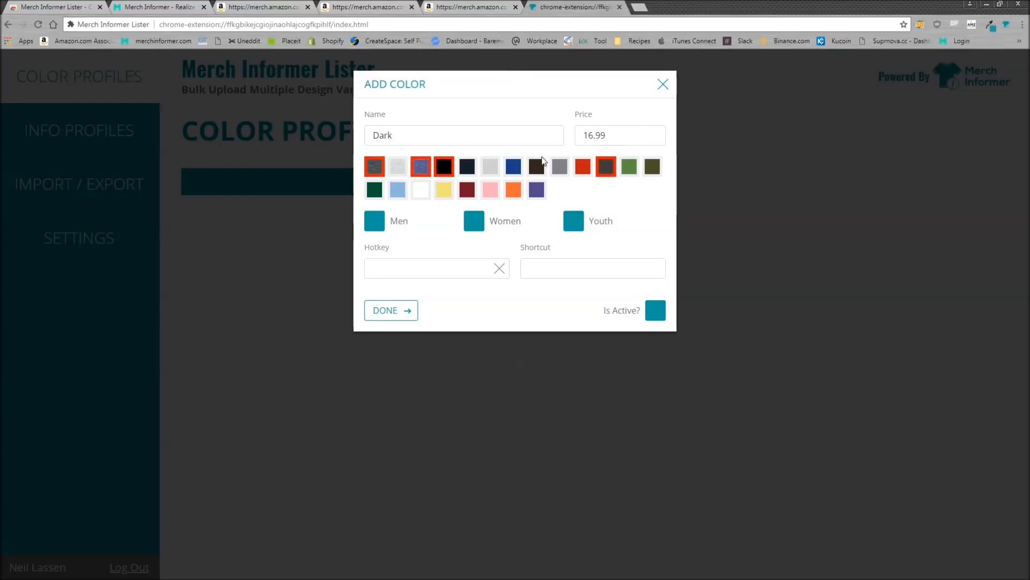
mouse_move(467, 165)
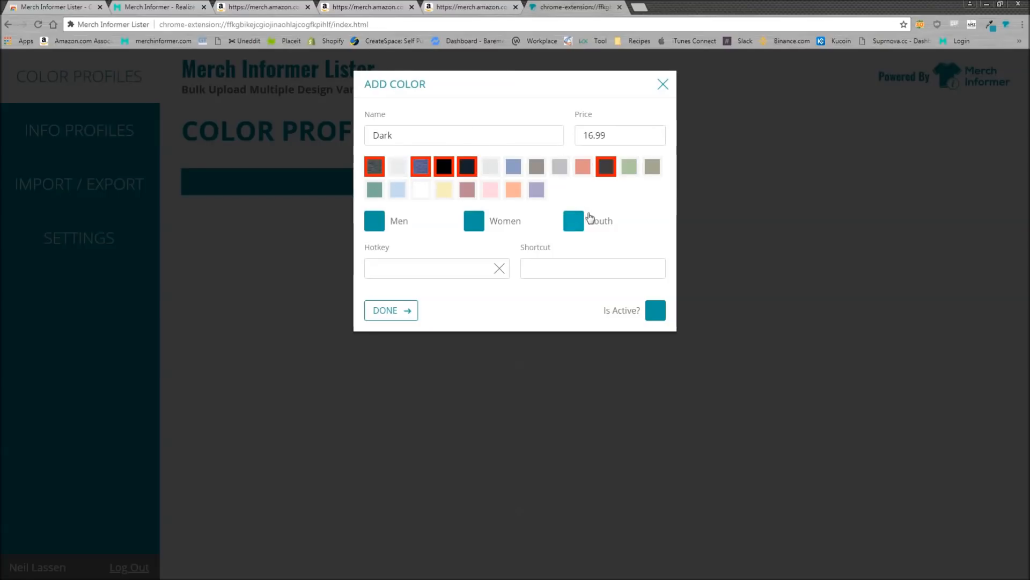
left_click(374, 221)
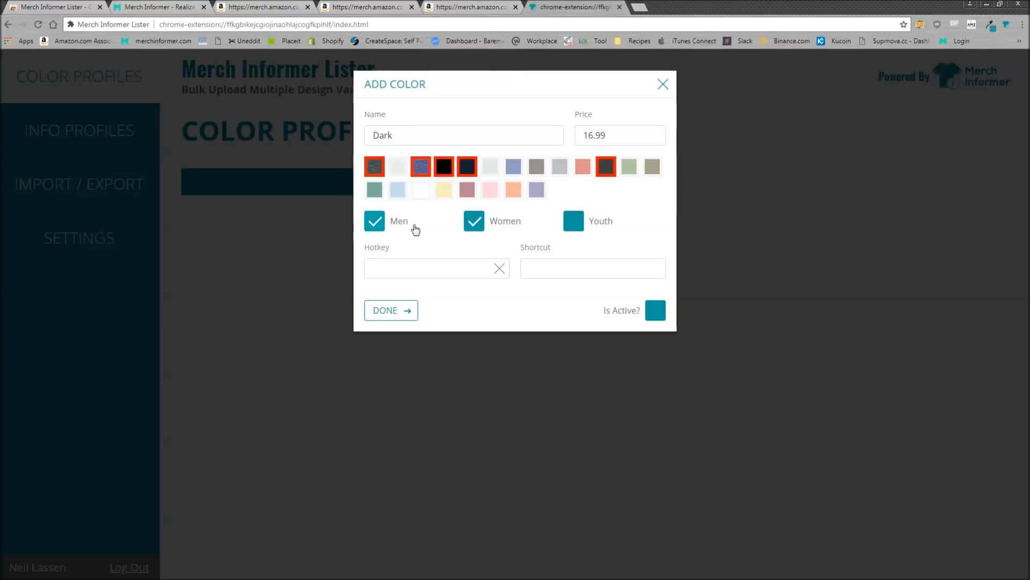
left_click(573, 220)
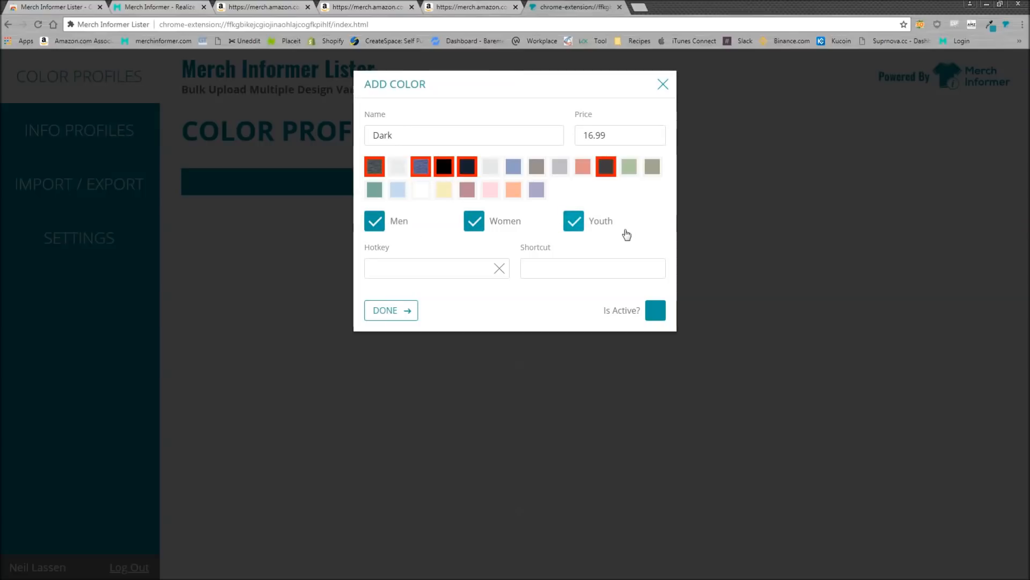
mouse_move(425, 285)
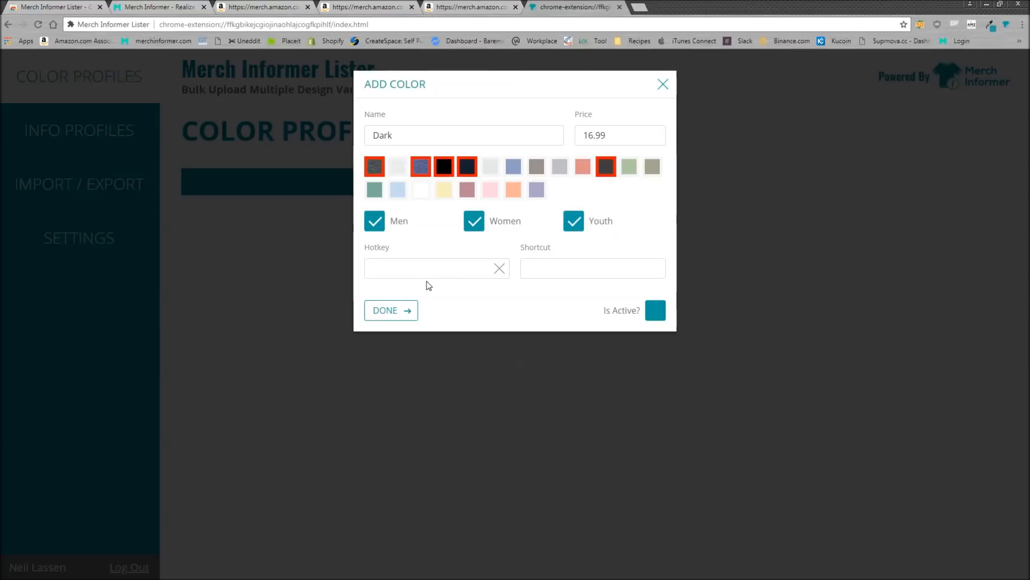
left_click(434, 268)
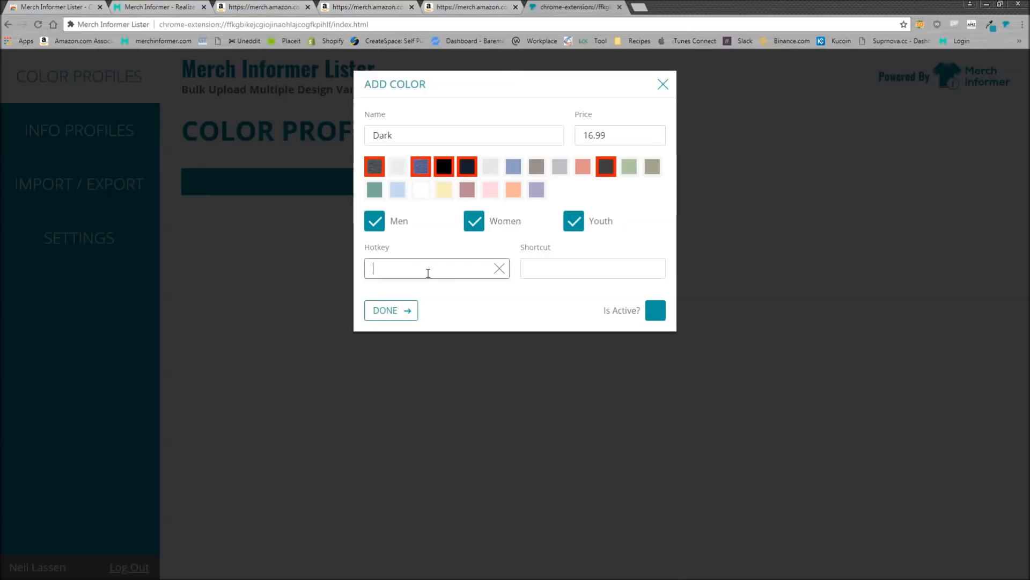
type("Shift+T")
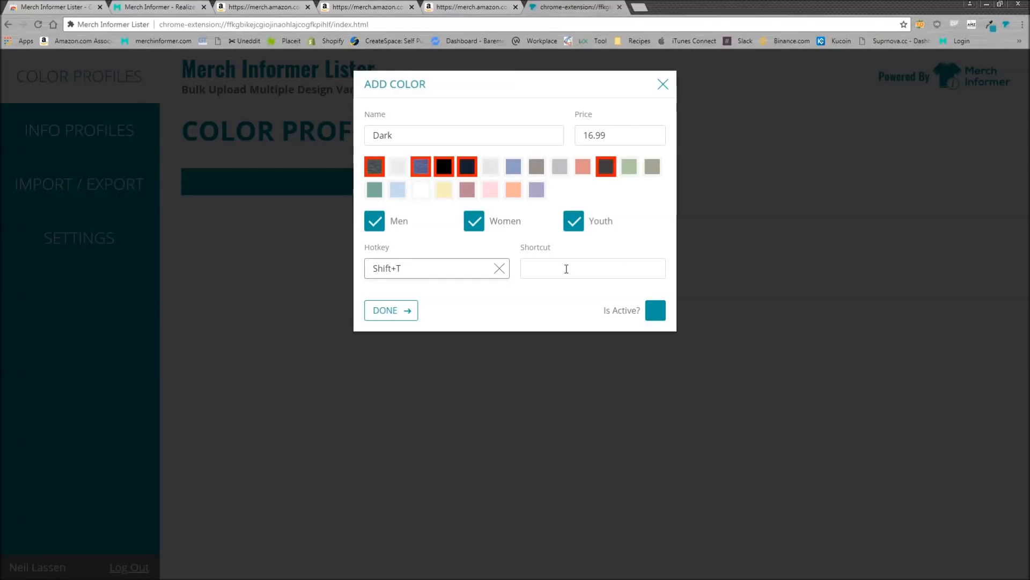
left_click(655, 310)
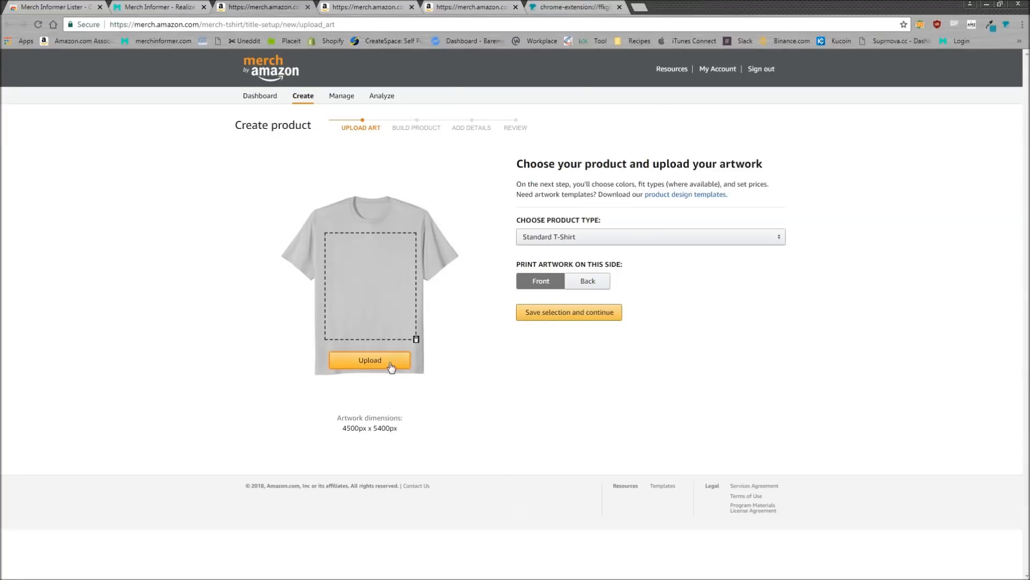
Step: Upload SHIRT_ART_IMAGE.png as the shirt artwork
left_click(369, 360)
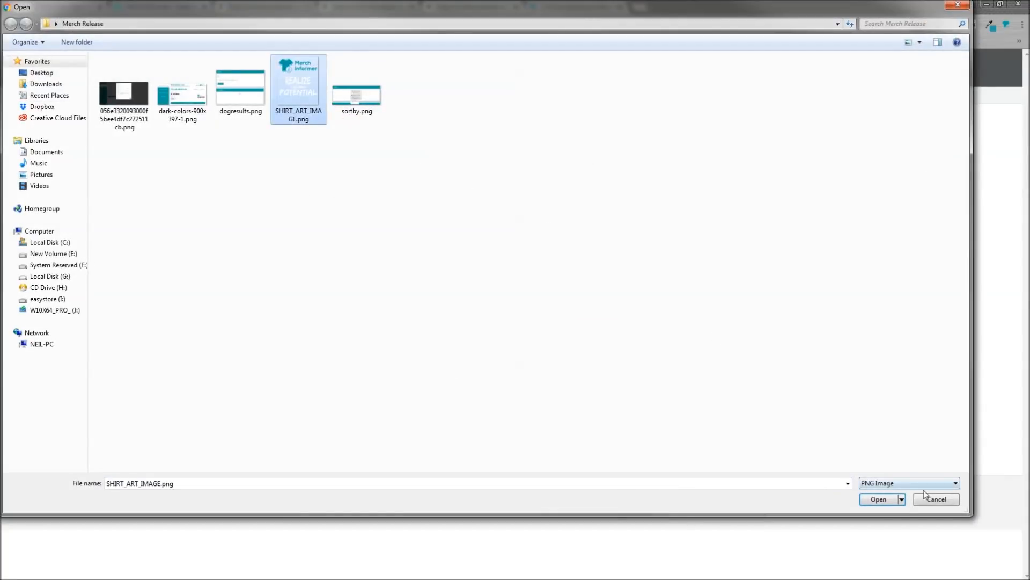
left_click(877, 498)
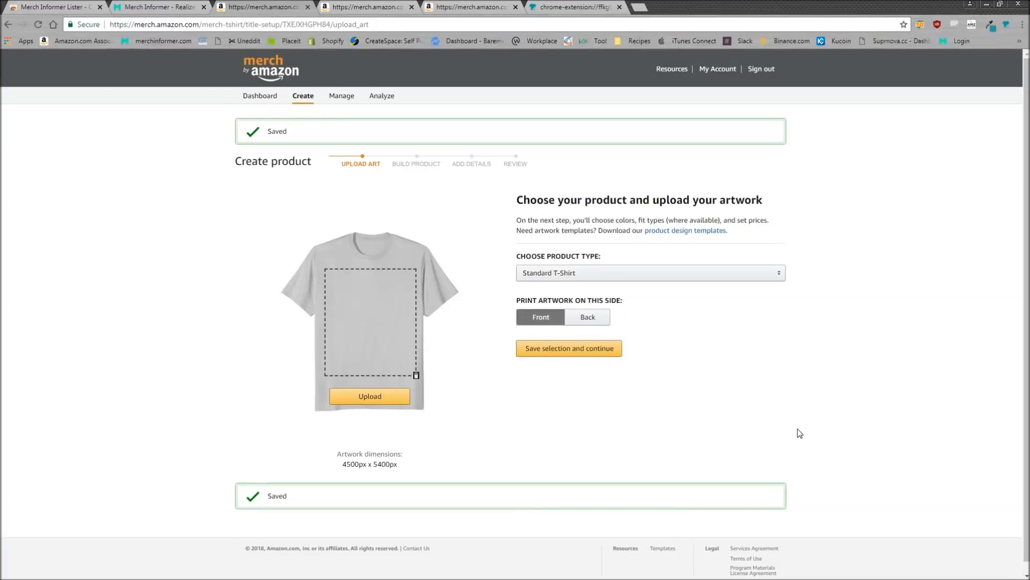
left_click(370, 395)
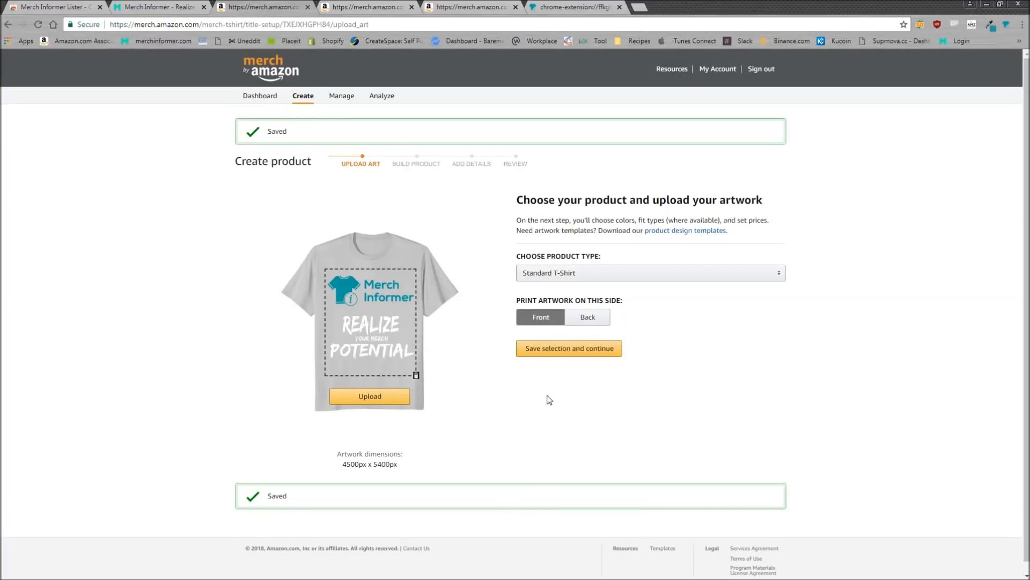
left_click(568, 348)
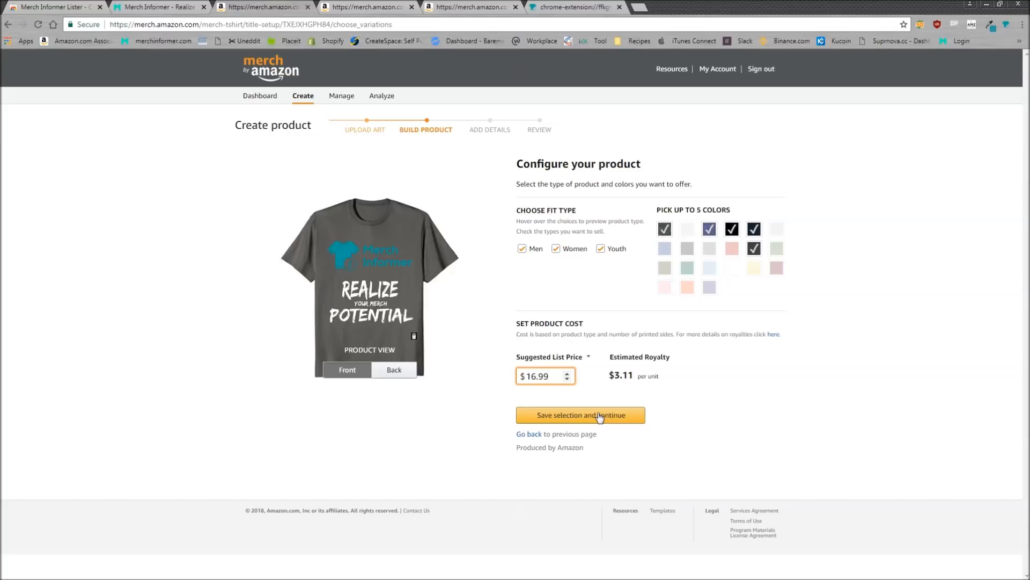
Step: Save the fit, colour and price configuration and reach the product details form
left_click(580, 415)
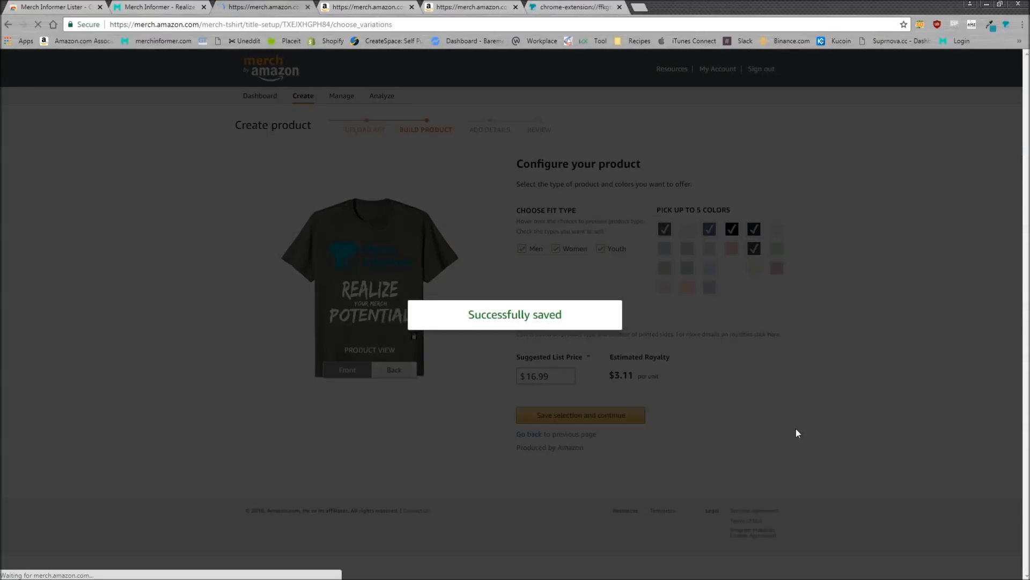
left_click(579, 414)
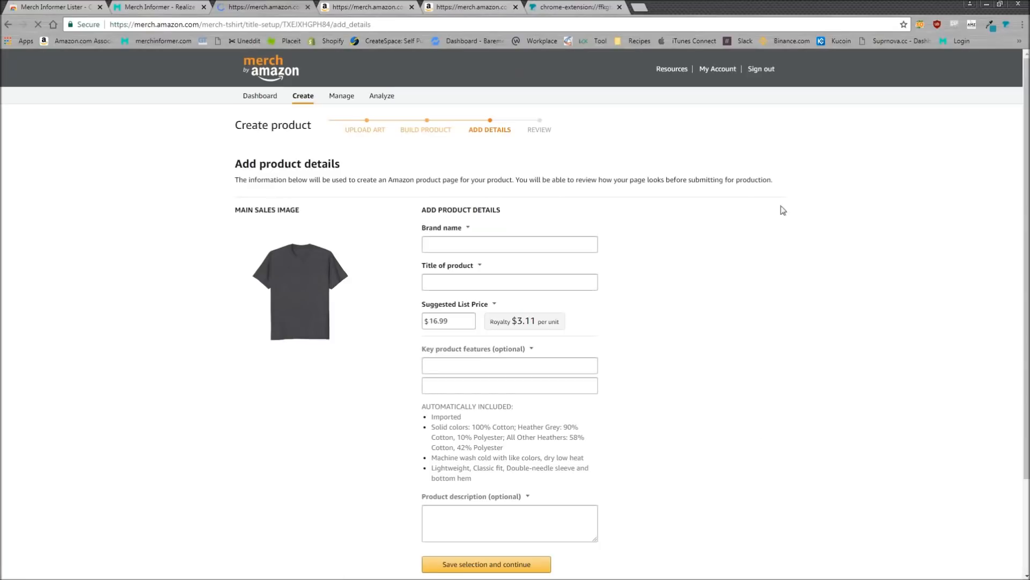
scroll("down", 3)
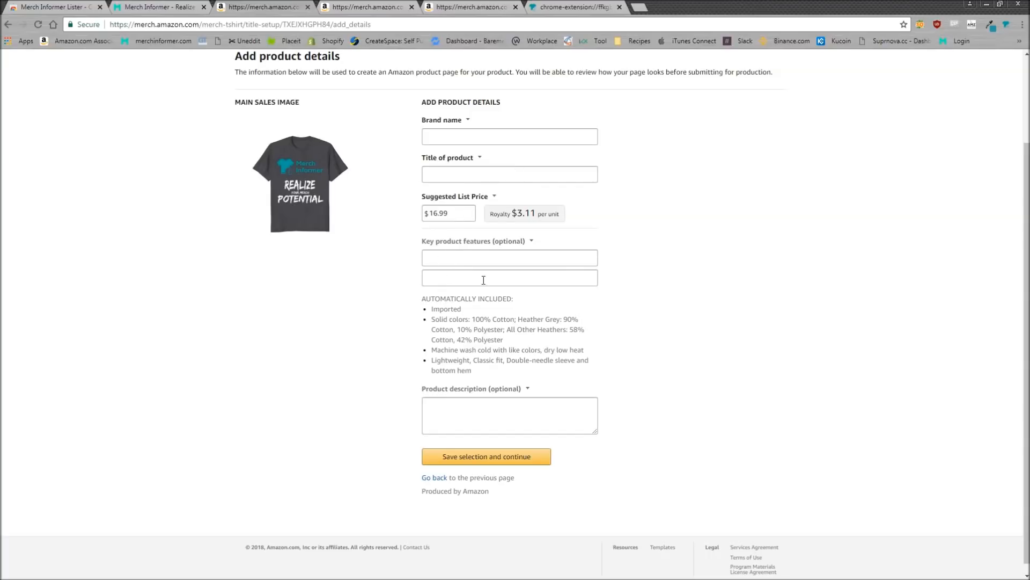
mouse_move(608, 24)
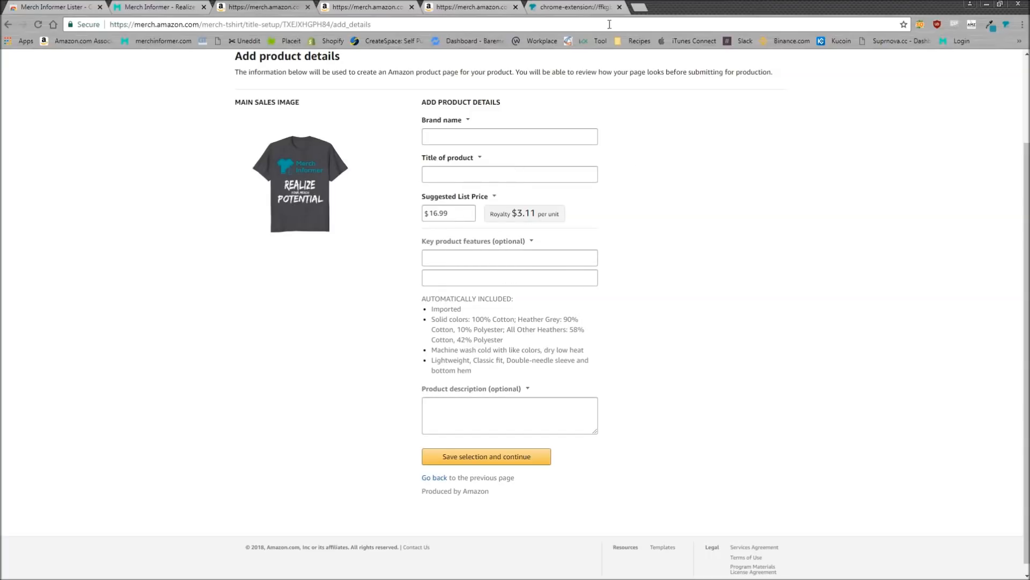
left_click(574, 6)
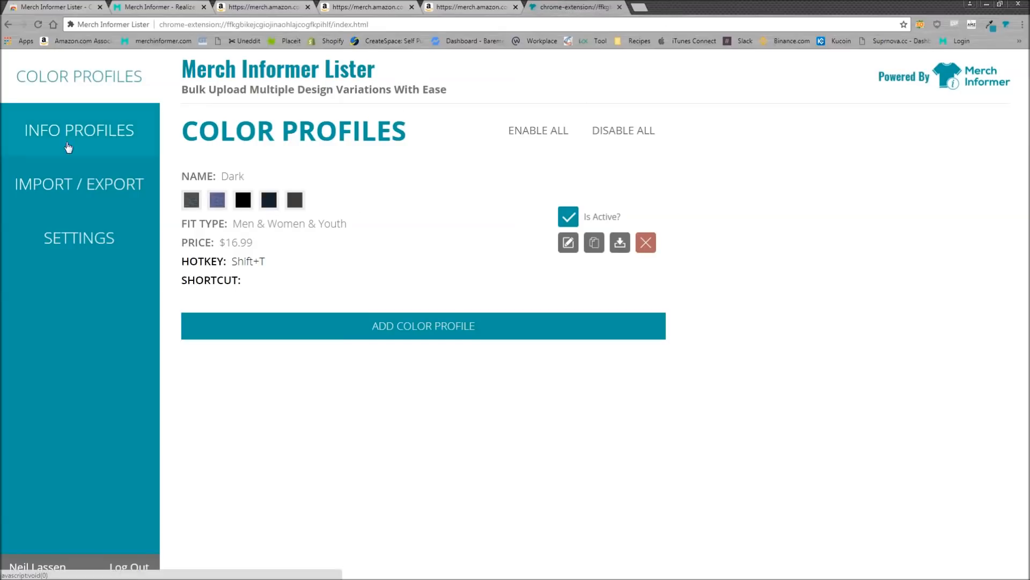
Step: Create active info profile 'Merch Informer Test T-Shirt' with 'Test Design' features, description, hotkey Shift+R
left_click(78, 129)
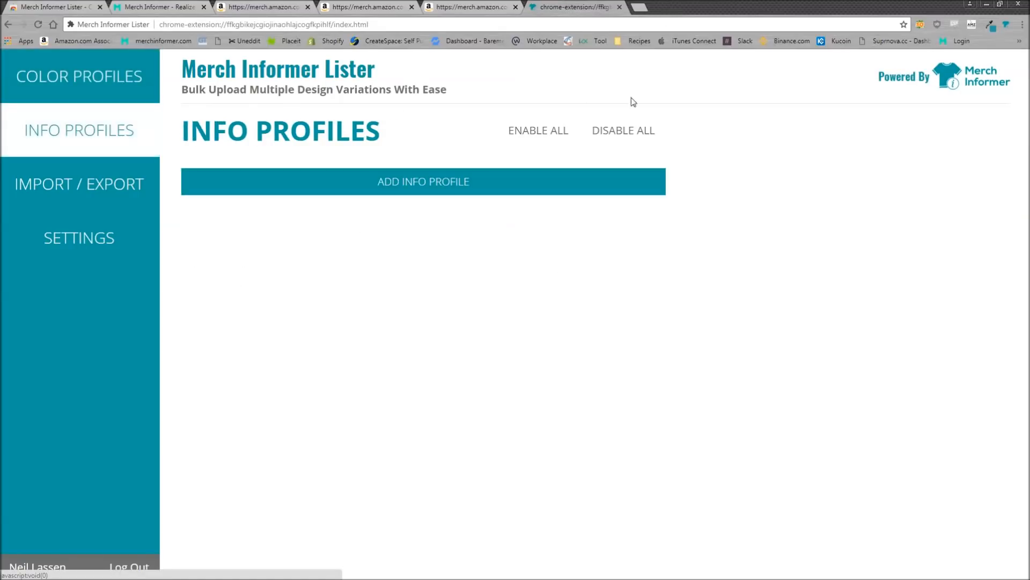
left_click(424, 182)
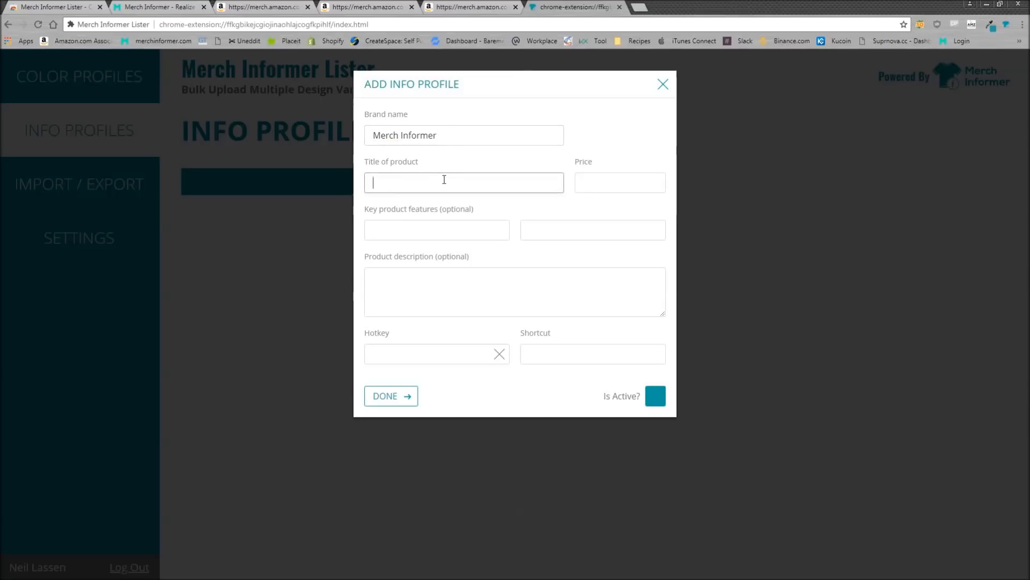
type("Merch Informer Test T-Shirt")
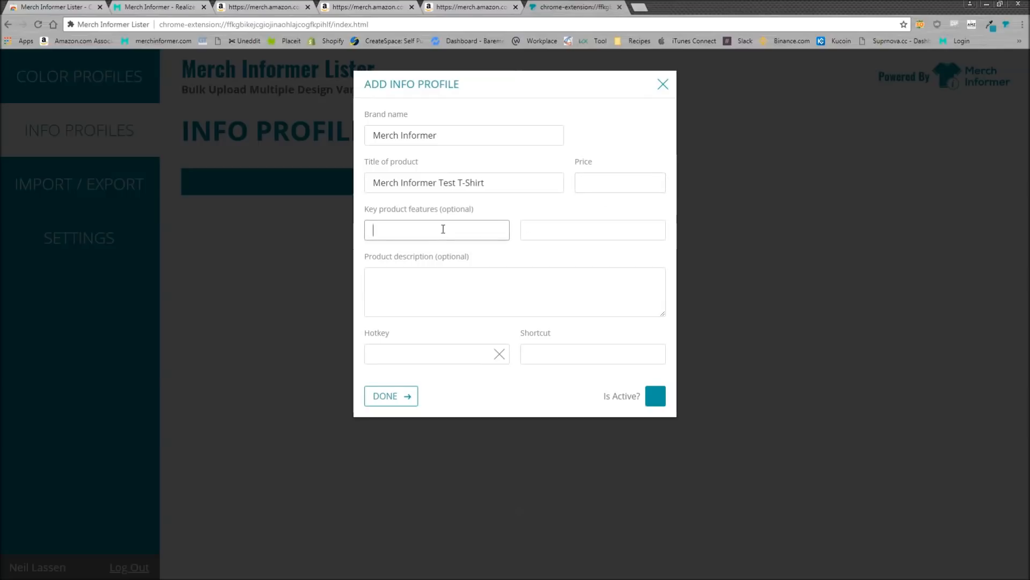
type("Test Des")
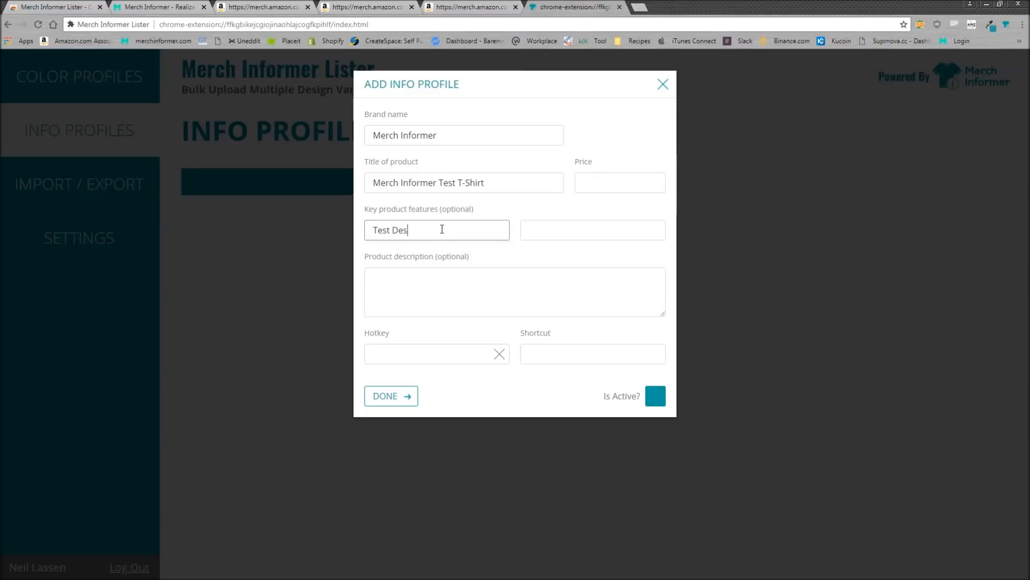
type("ign")
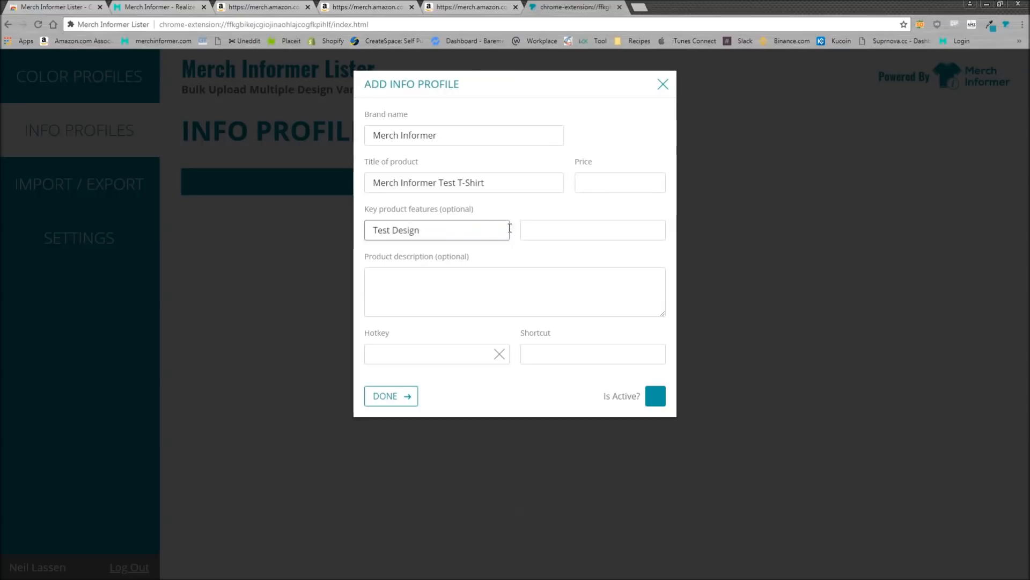
type("Test Design")
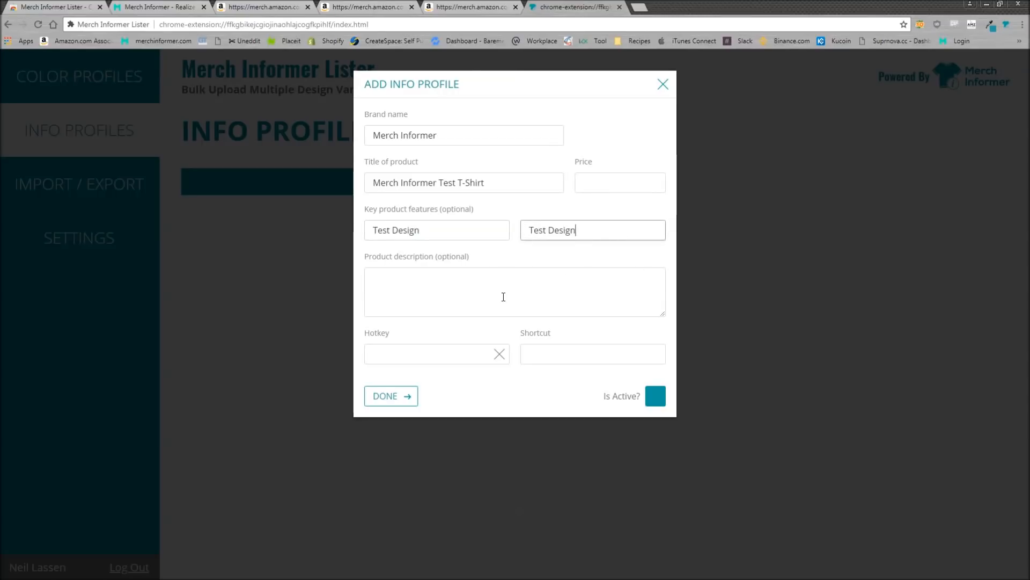
type("Test DesignTest DesignTest DesignTest DesignTest DesignTest DesignTest DesignTest DesignTest DesignTest DesignTest DesignTest Design")
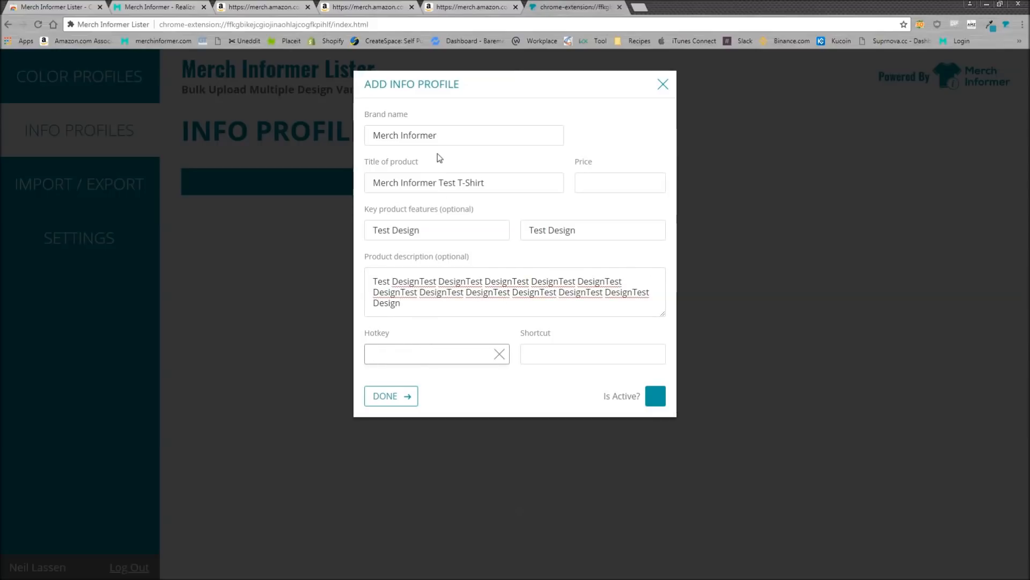
type("Shift+R")
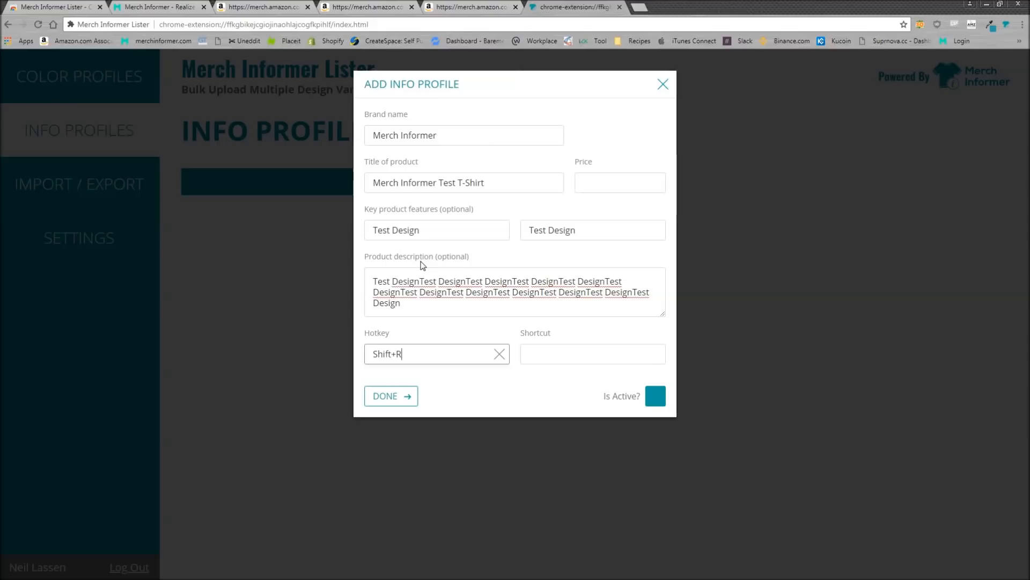
left_click(656, 395)
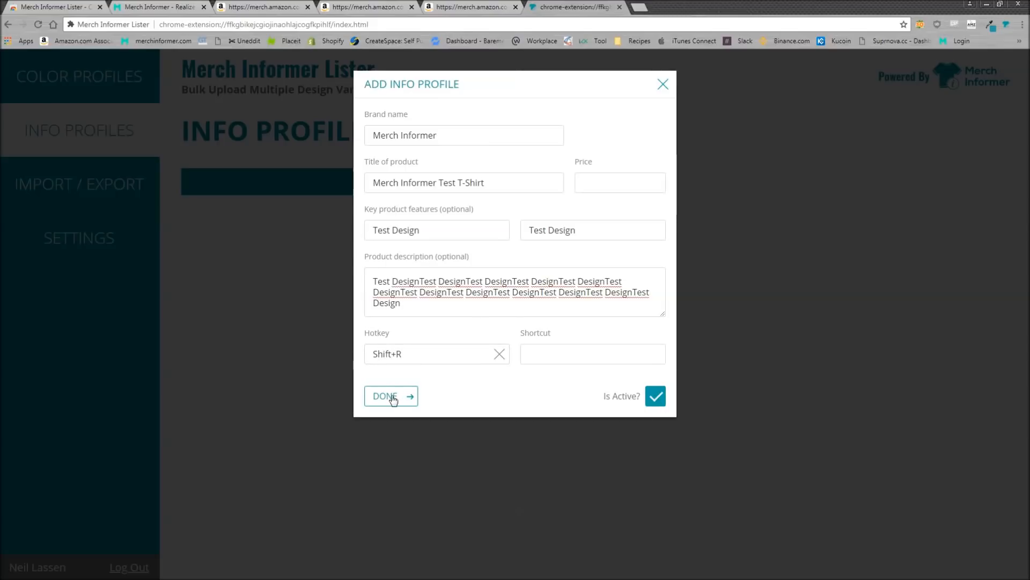
left_click(387, 395)
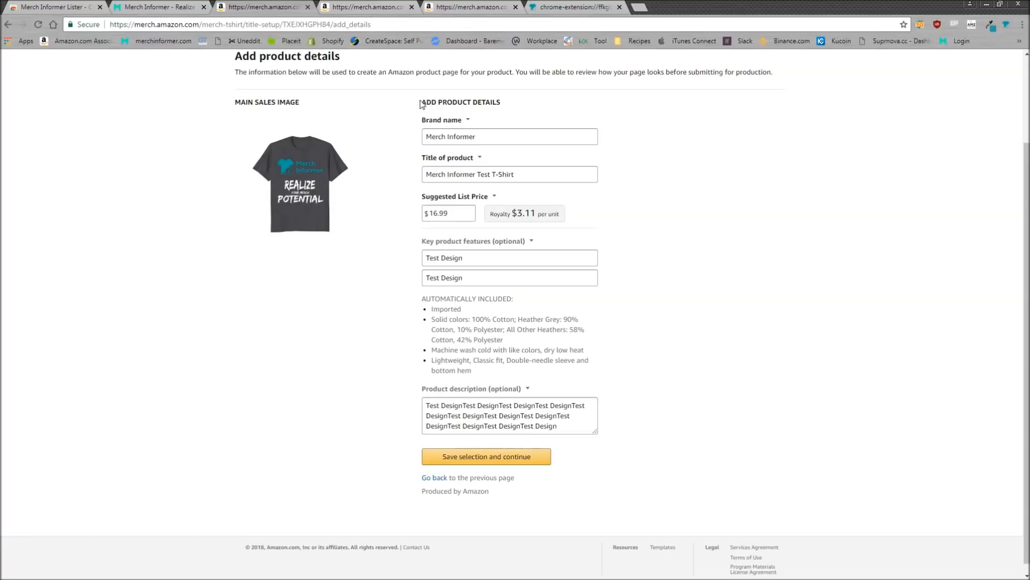
Step: Save the autofilled product details, triggering the duplicate key features error
left_click(486, 456)
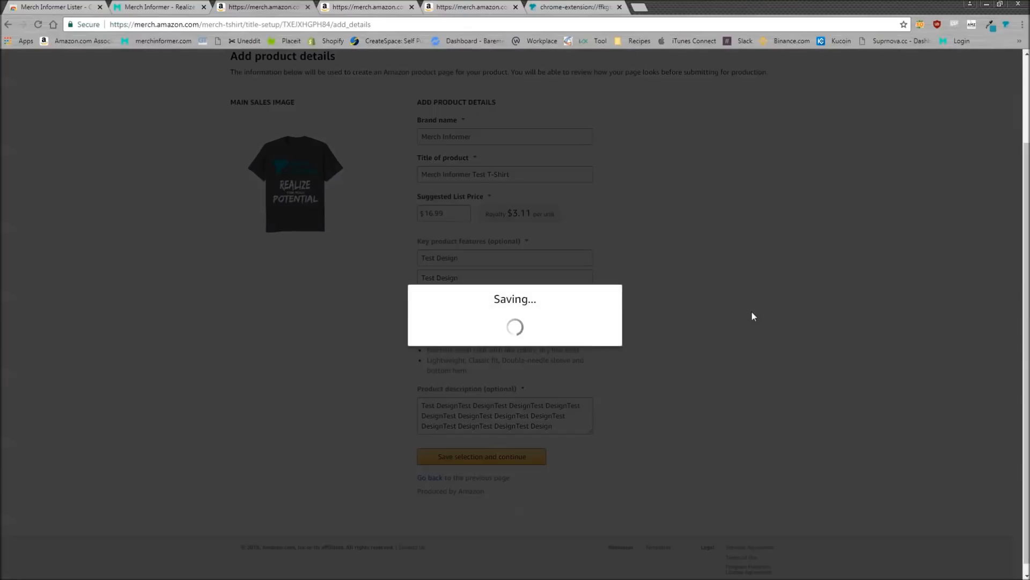
left_click(481, 456)
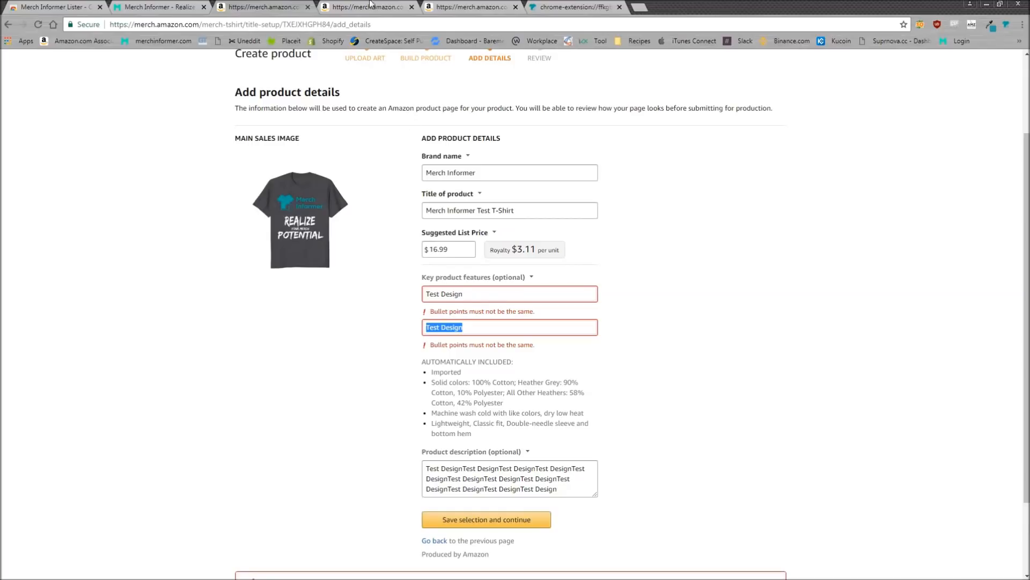
left_click(575, 7)
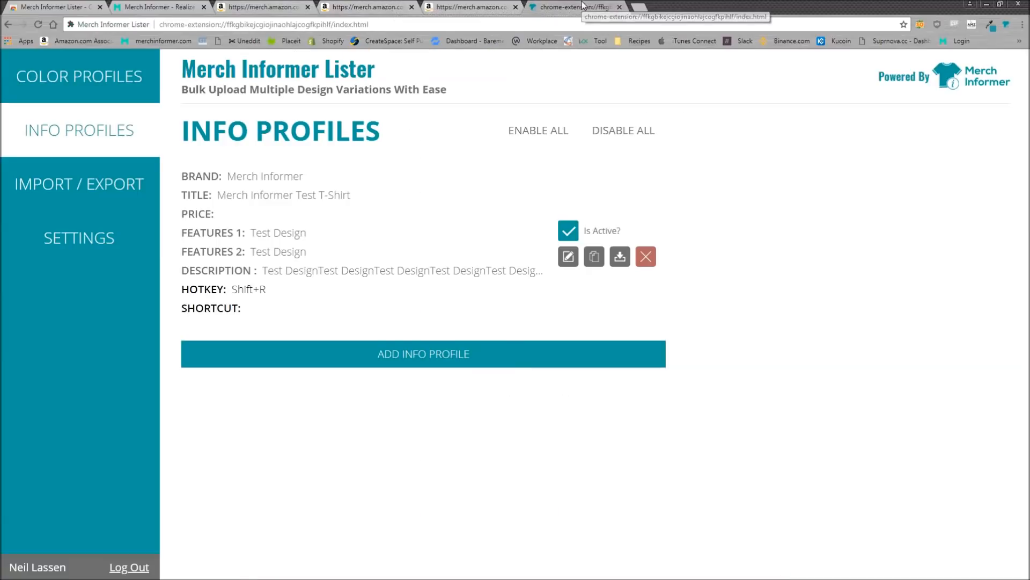
mouse_move(246, 242)
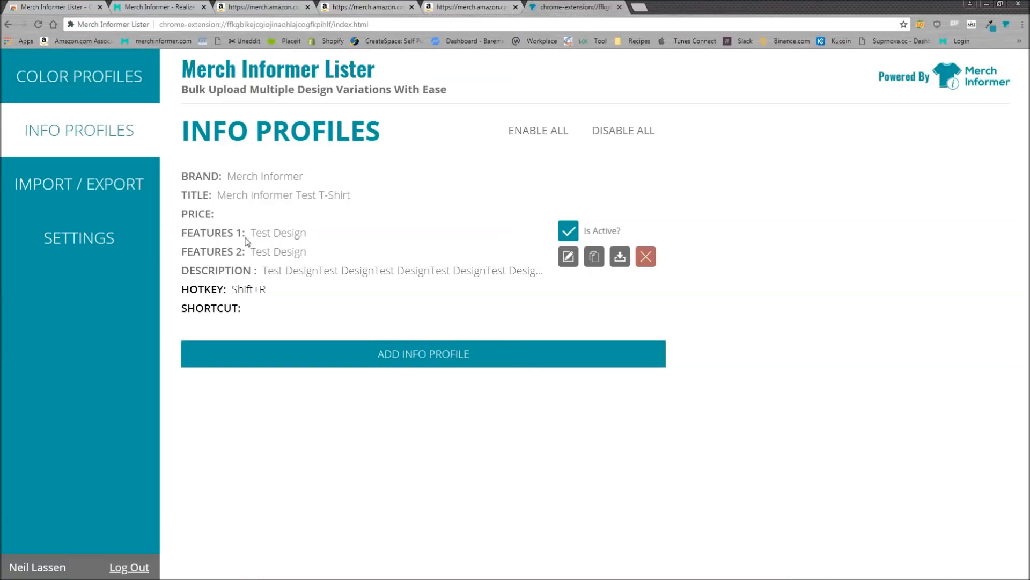
mouse_move(431, 226)
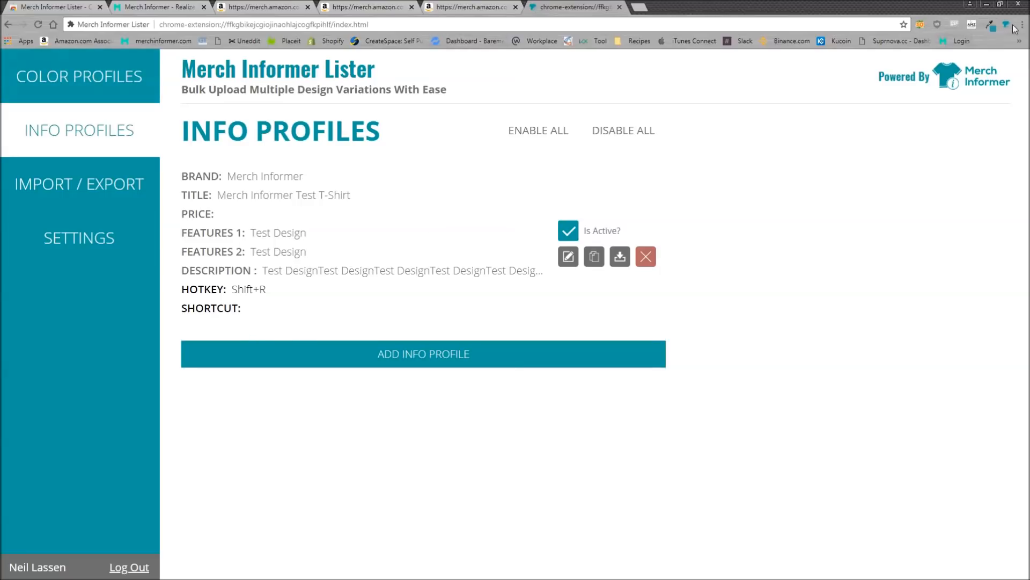
mouse_move(340, 261)
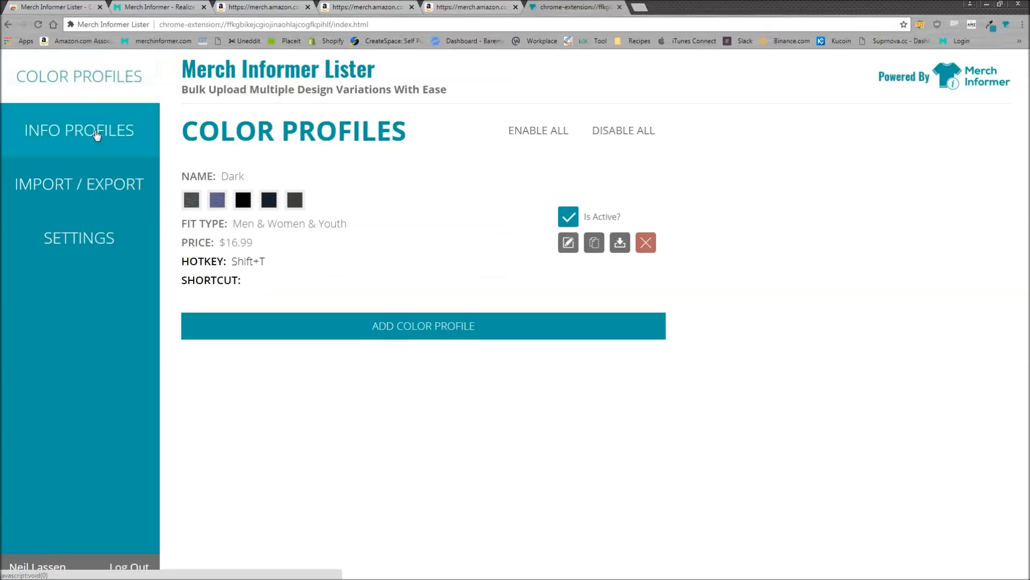
Step: Edit the saved info profile to clear its first key feature and save it
left_click(78, 130)
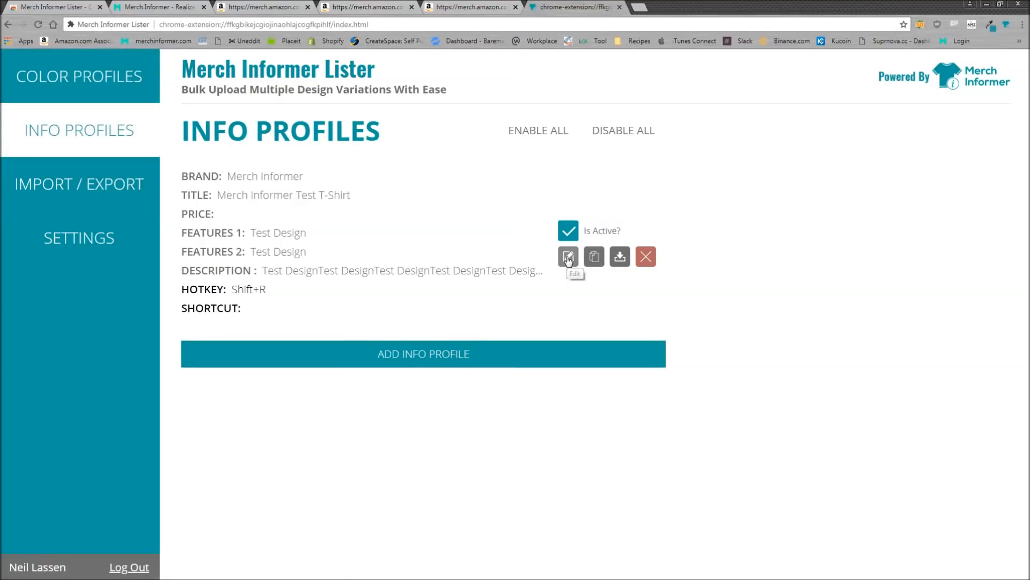
left_click(568, 257)
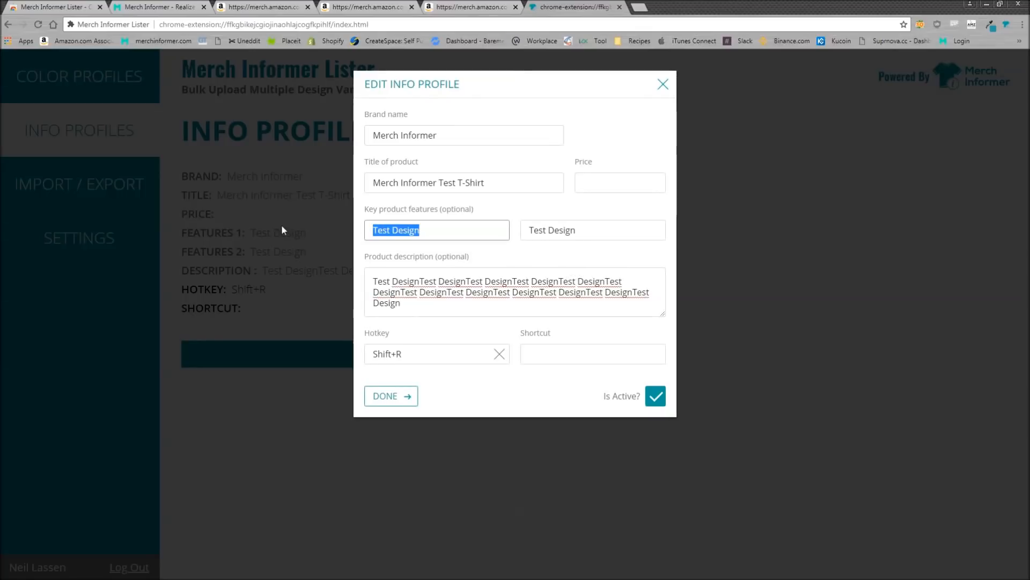
type("dsfhsdfh")
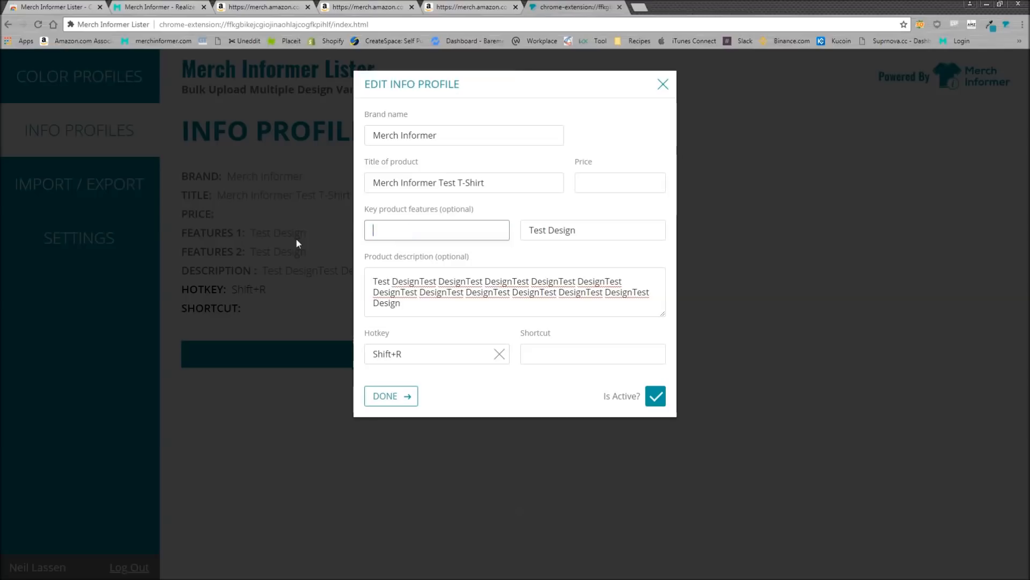
left_click(390, 395)
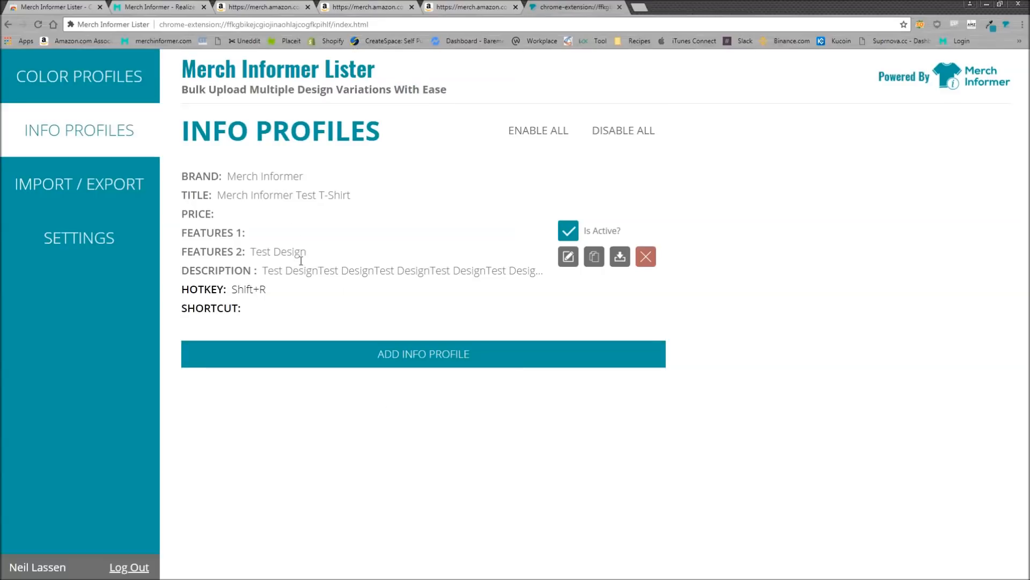
left_click(78, 184)
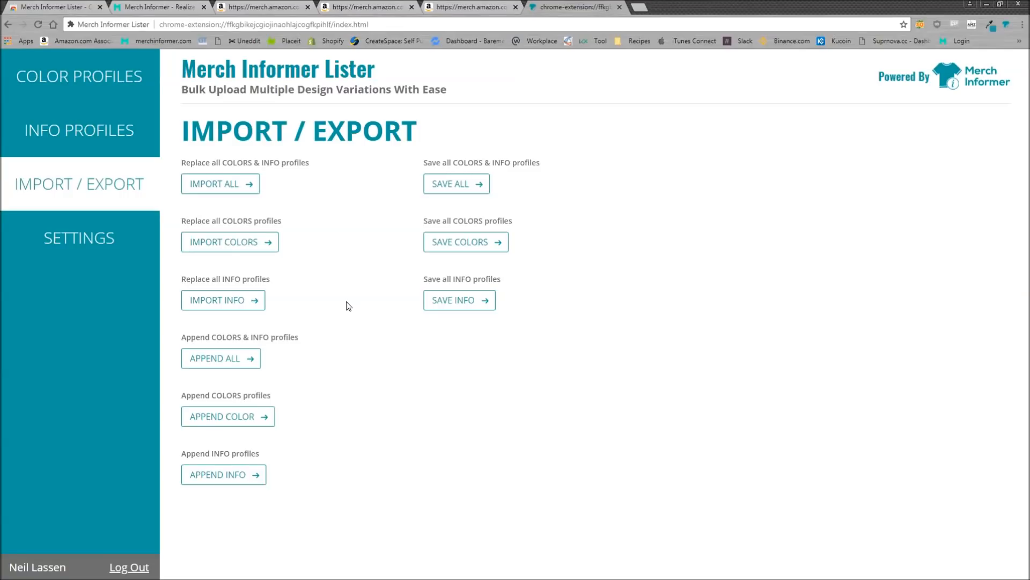
mouse_move(362, 213)
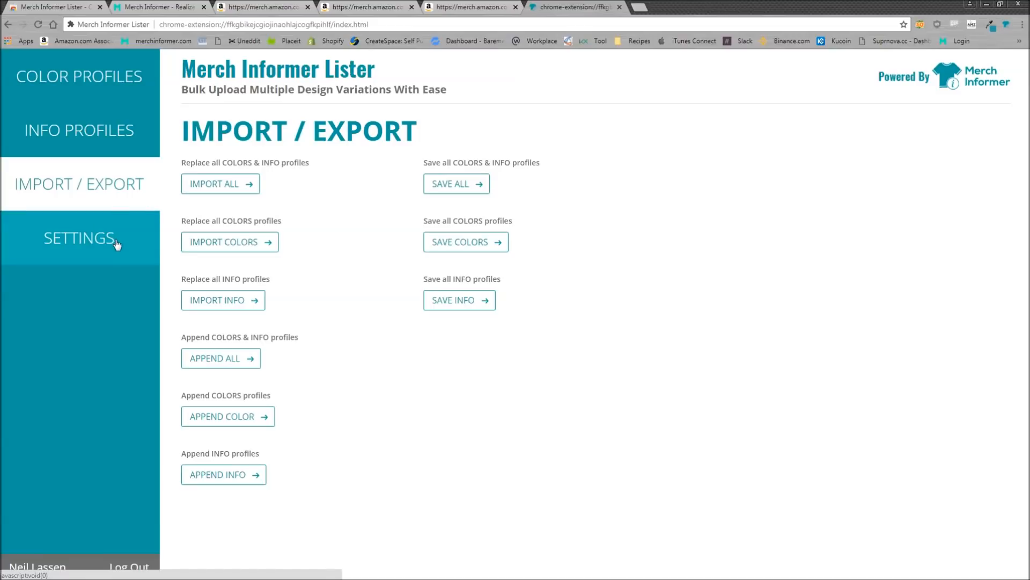
Step: Go to the Lister SETTINGS page with the disable and enable plugin hotkeys
left_click(158, 7)
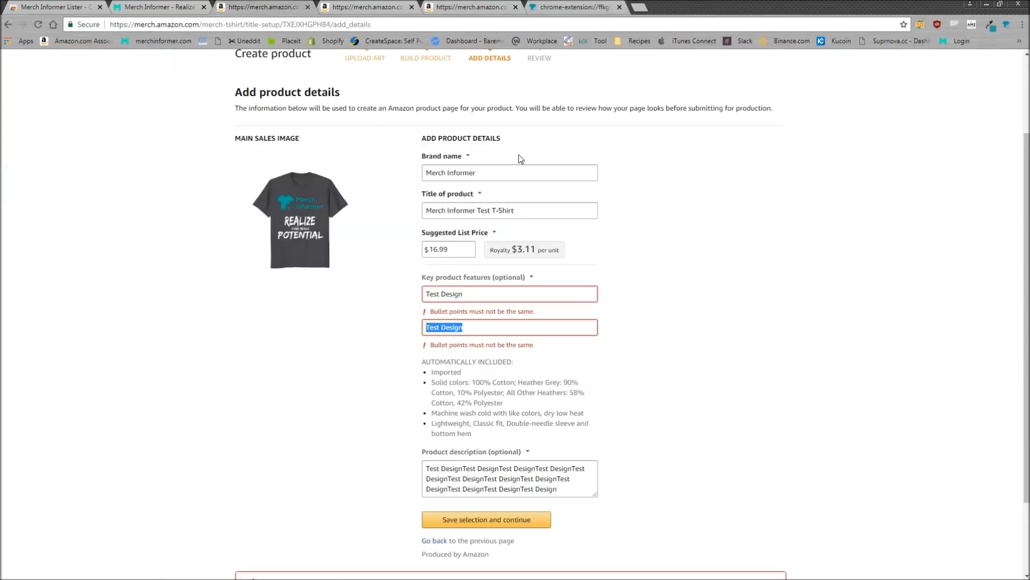
mouse_move(386, 138)
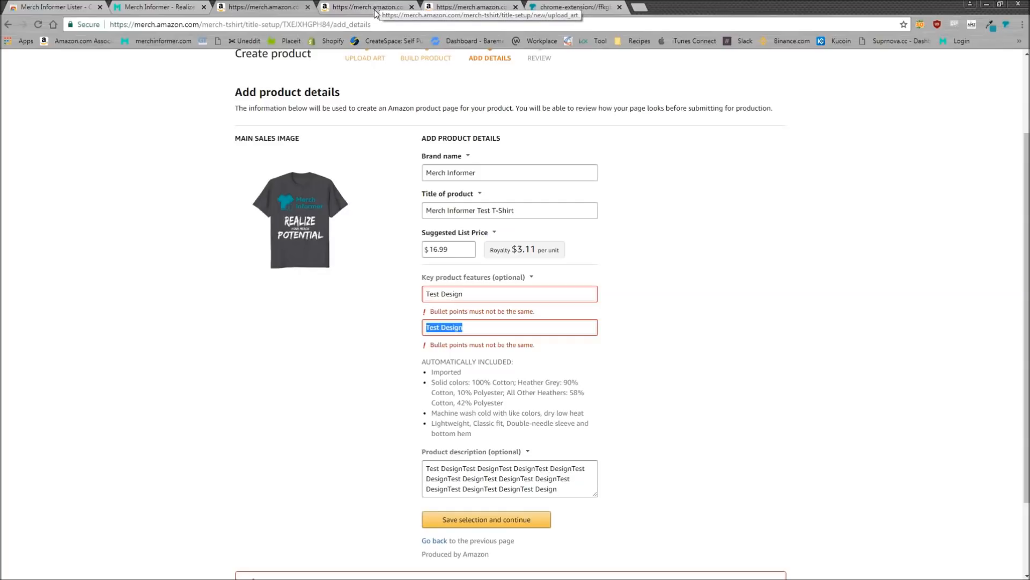
mouse_move(374, 14)
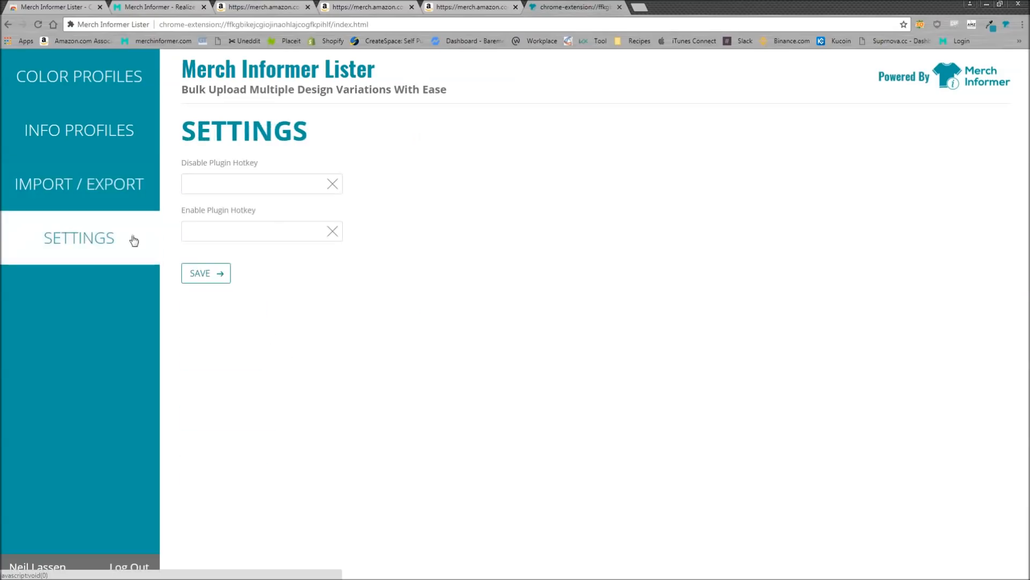
Step: Enter plugin hotkey 1 to disable and 2 to enable the plugin
left_click(257, 184)
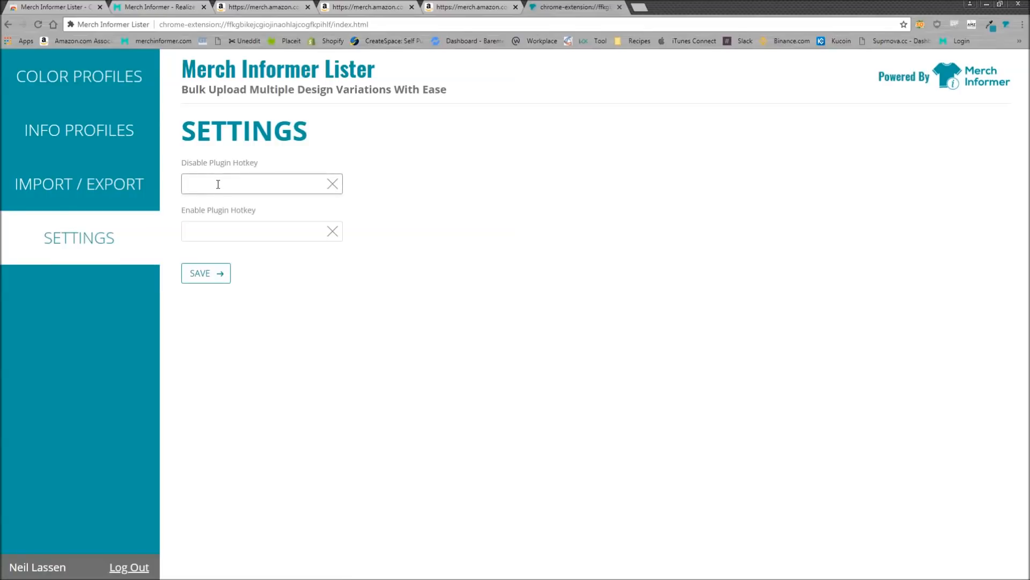
type("1")
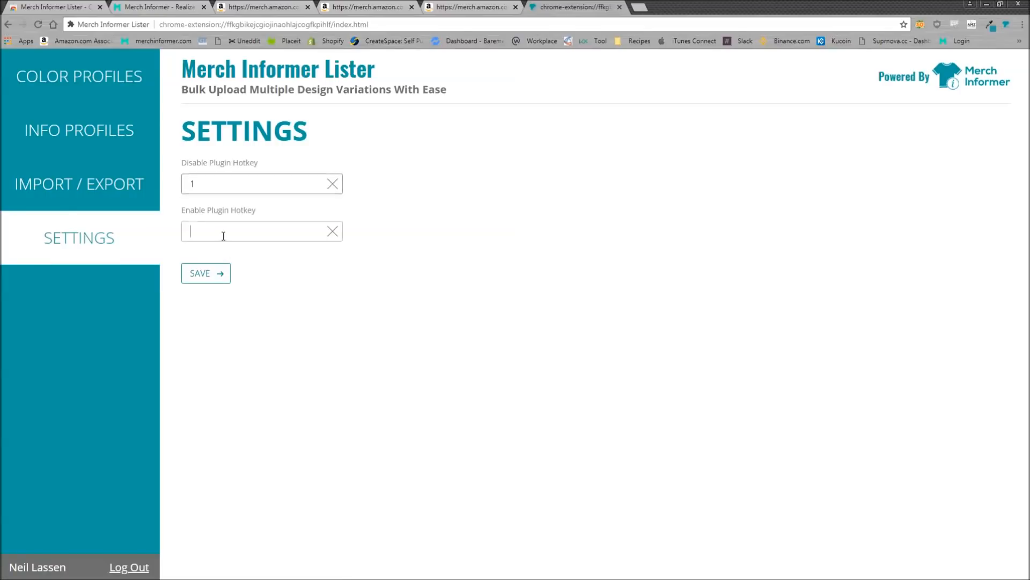
type("2")
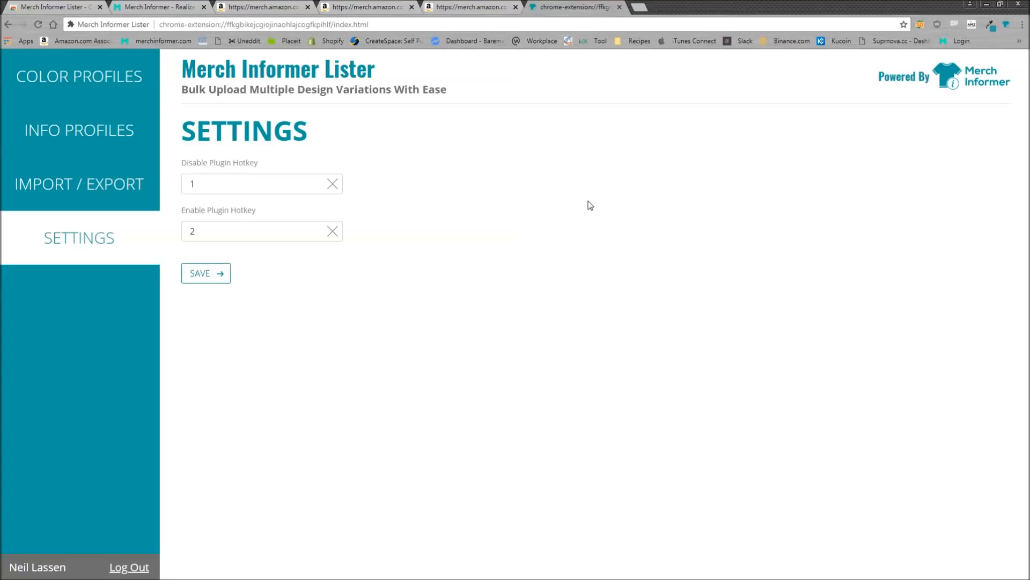
left_click(262, 6)
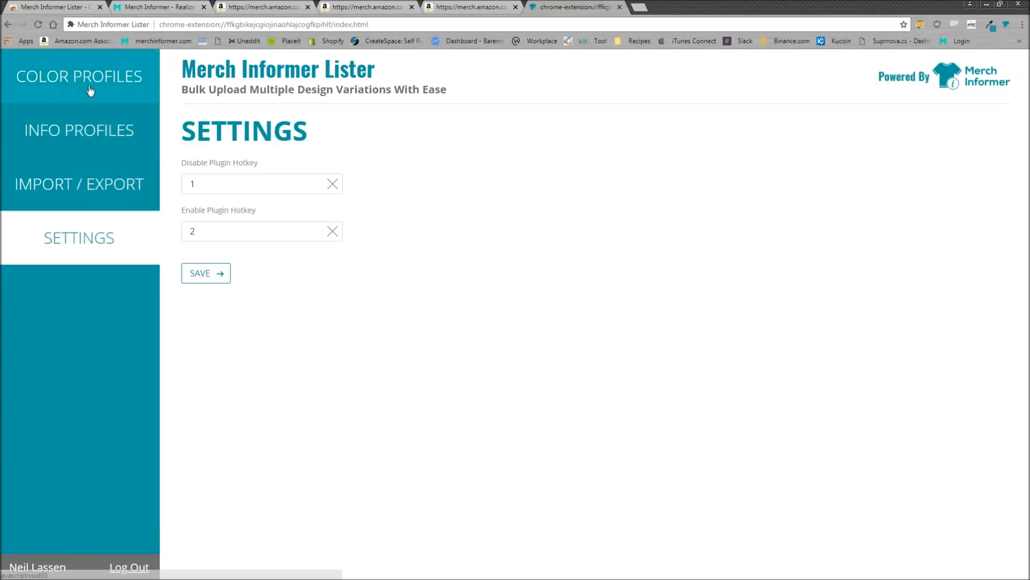
Step: View the COLOR PROFILES list showing the saved Dark profile and its colours
left_click(78, 77)
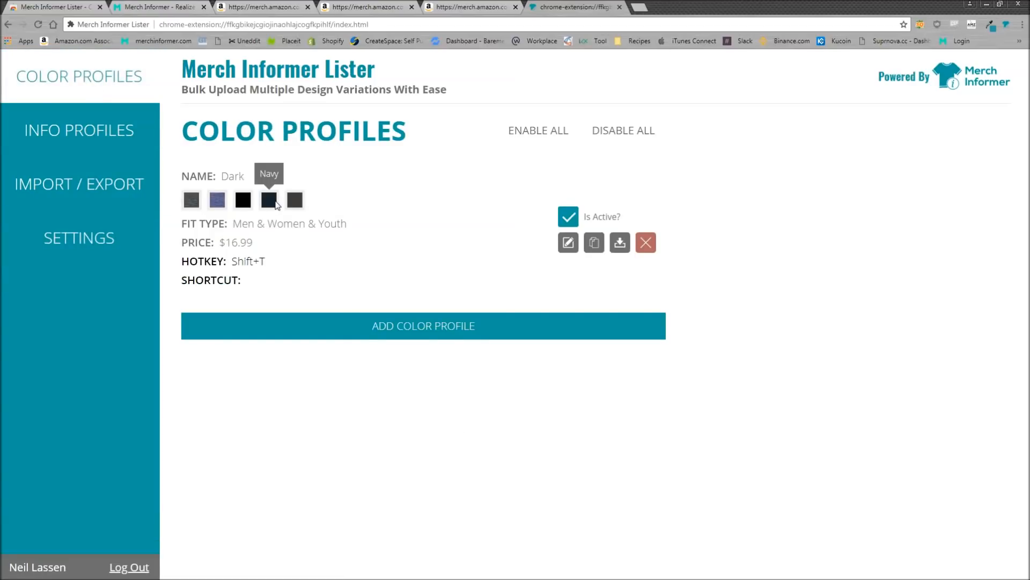
mouse_move(320, 208)
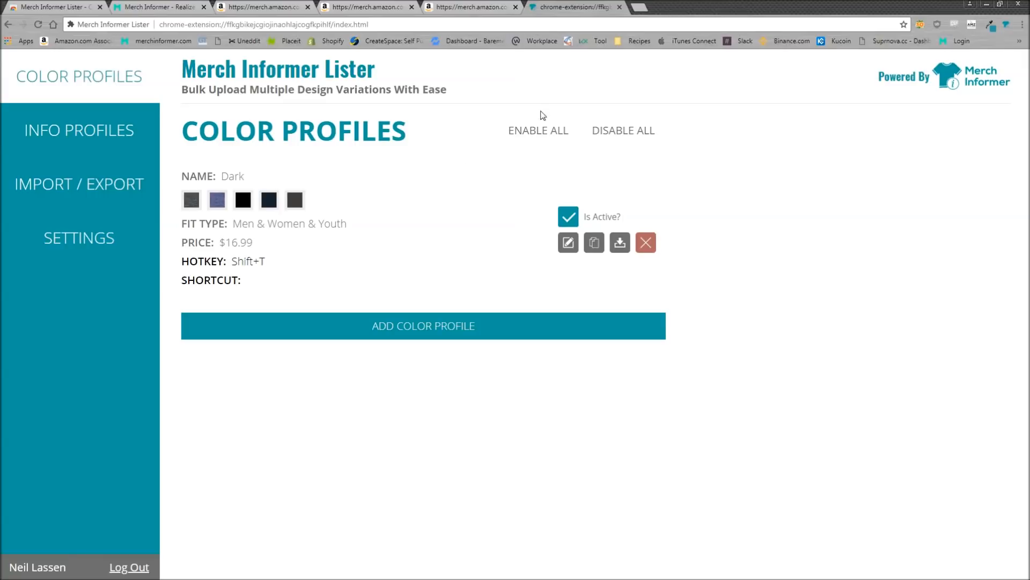
left_click(158, 6)
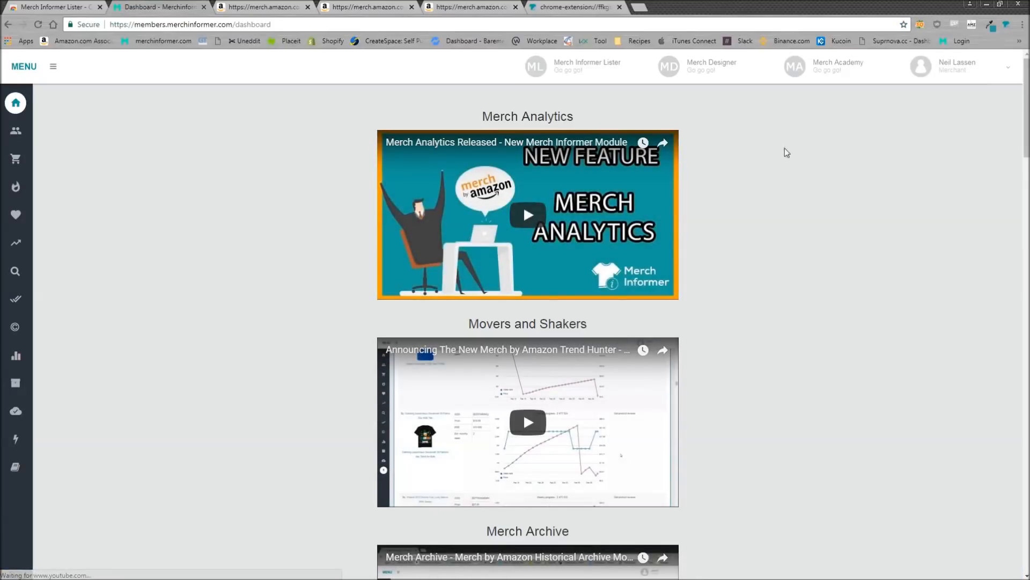
mouse_move(250, 173)
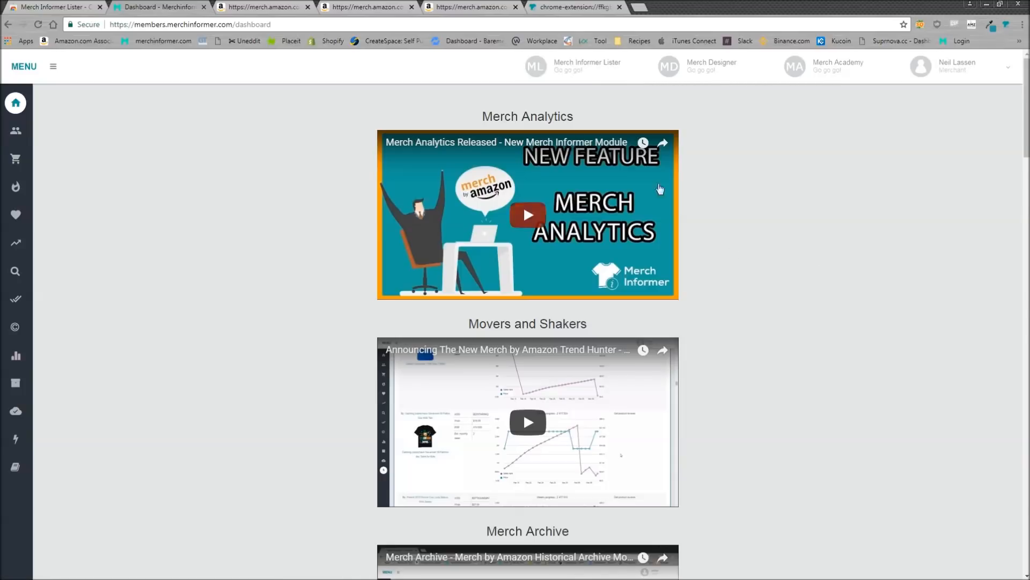
mouse_move(574, 70)
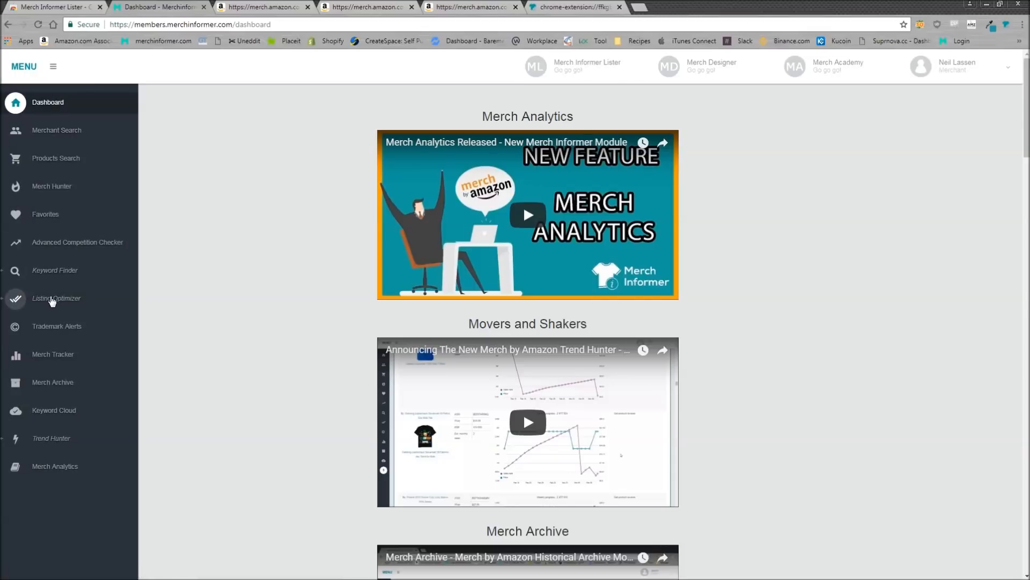
mouse_move(68, 272)
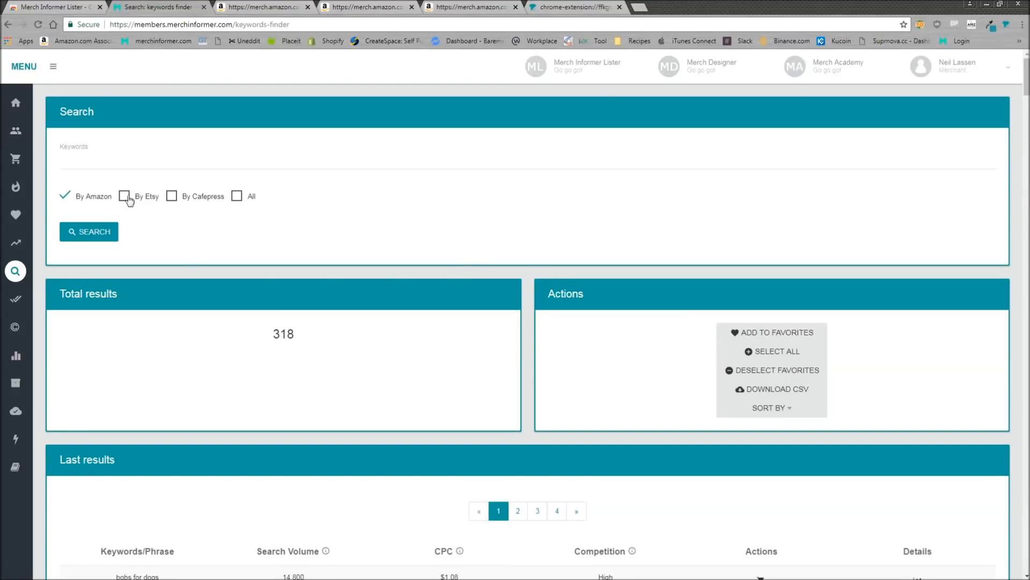
mouse_move(172, 196)
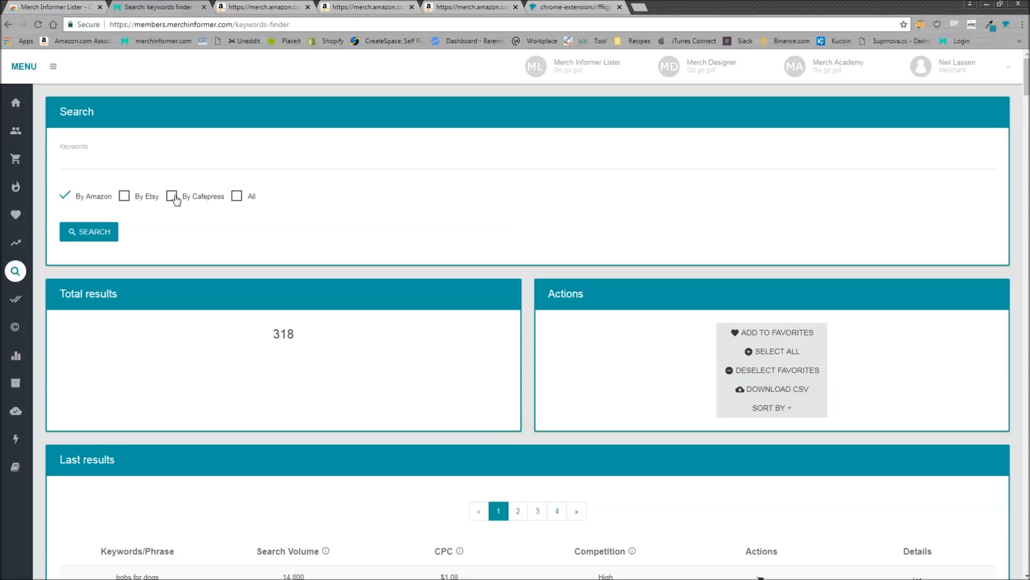
Step: Run a Keyword Finder search for 'dog' with the Cafepress and All sources ticked
left_click(171, 196)
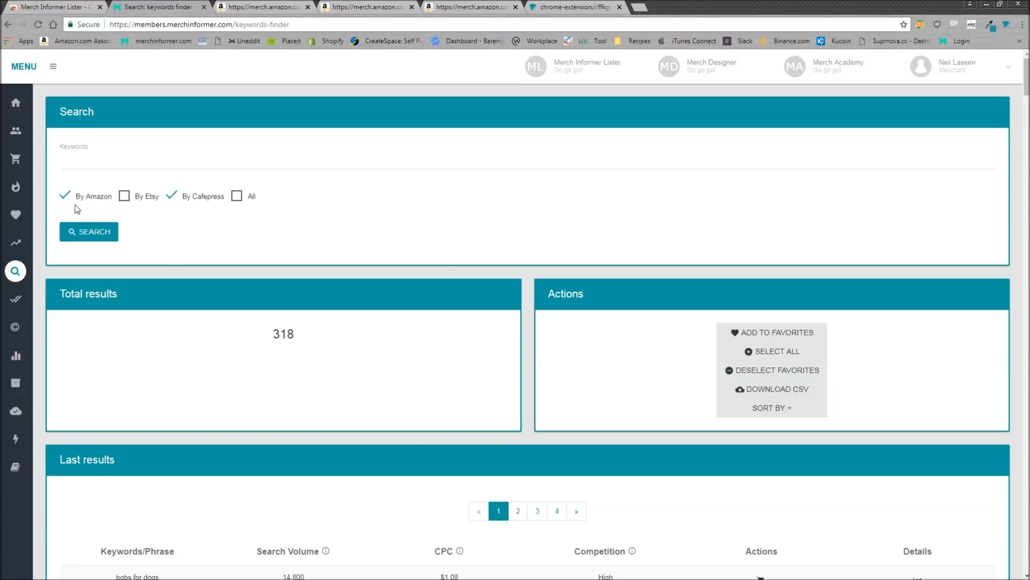
left_click(236, 196)
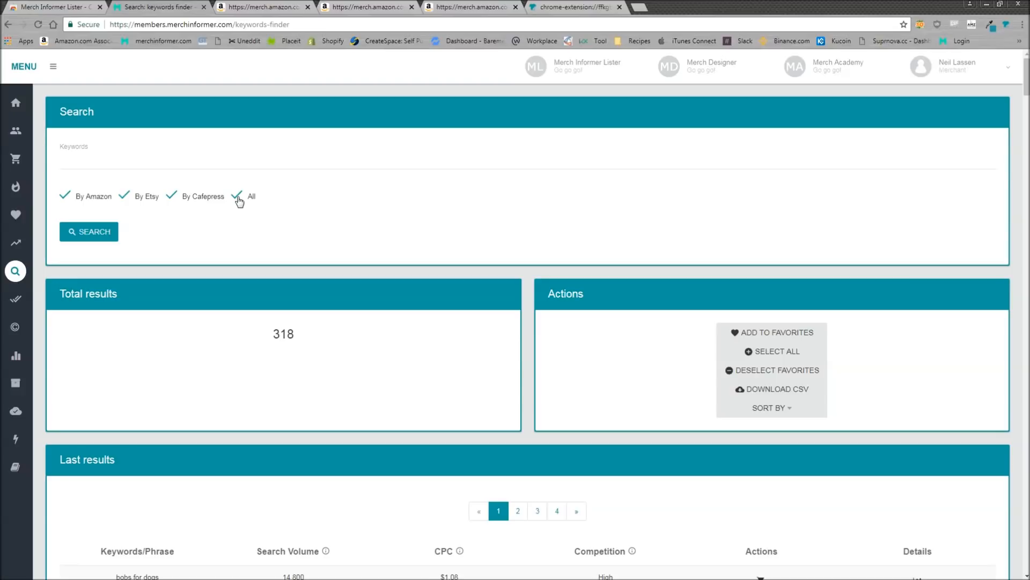
mouse_move(68, 186)
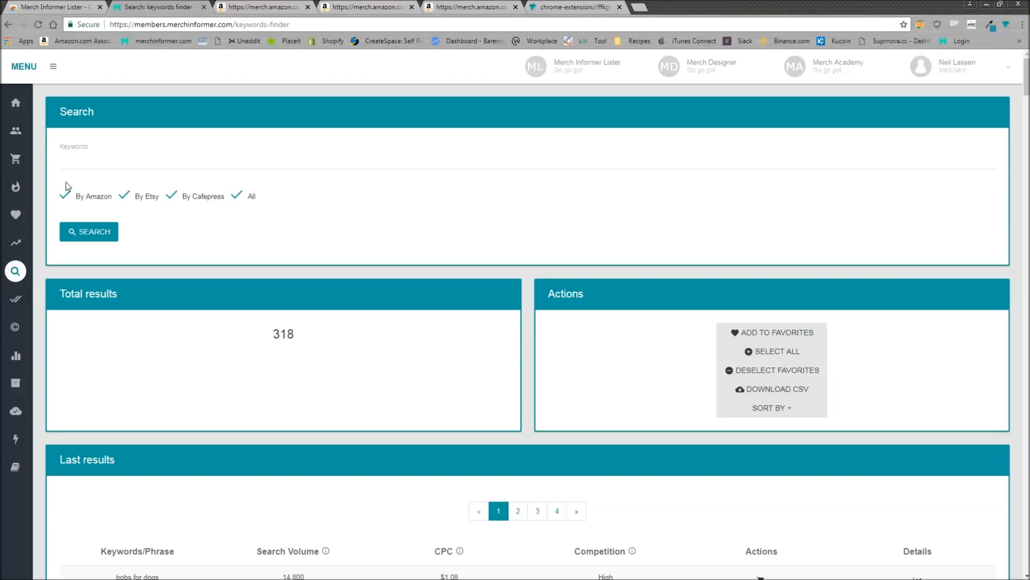
type("dog")
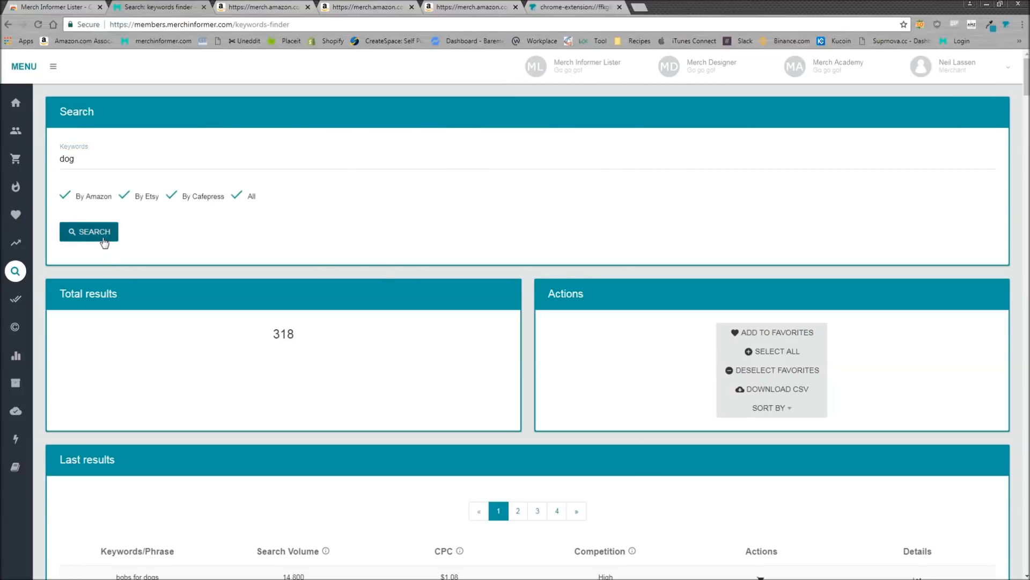
left_click(88, 231)
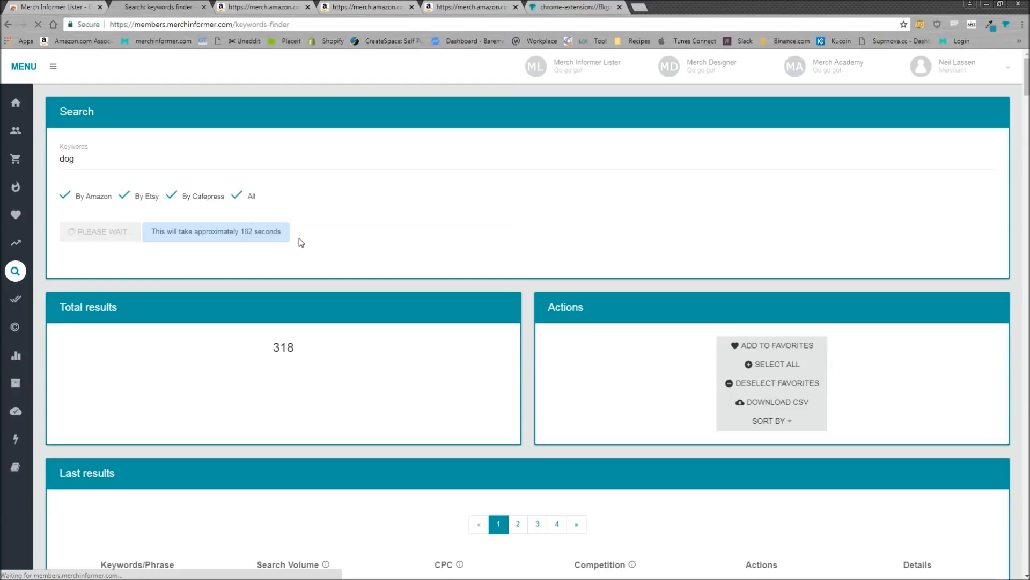
mouse_move(238, 224)
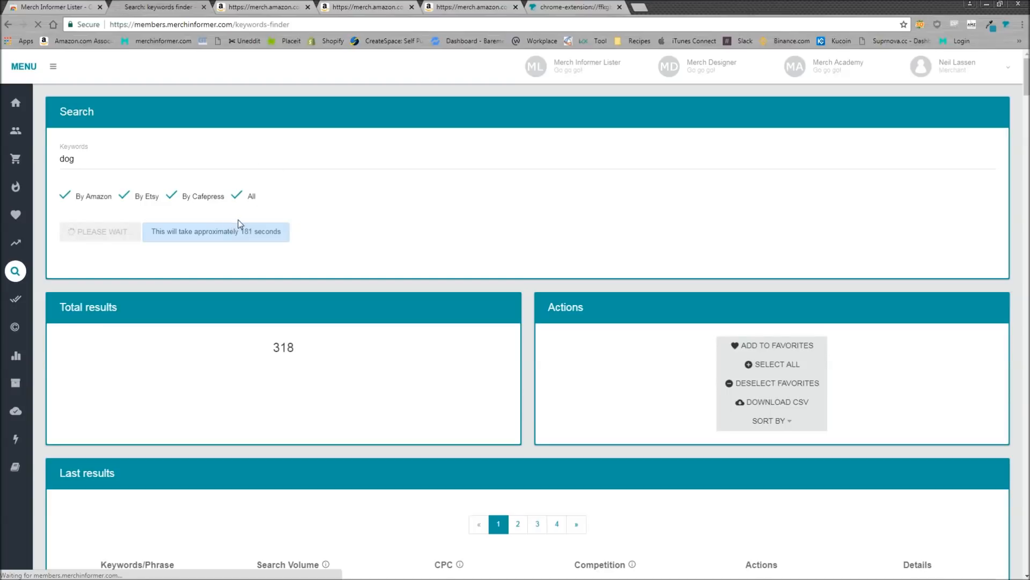
mouse_move(319, 201)
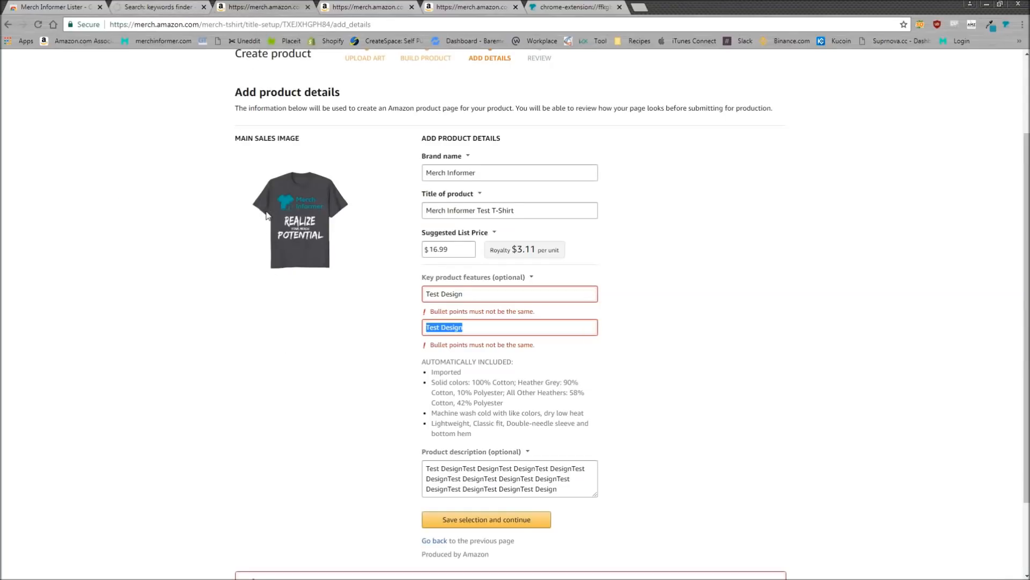
Step: Switch to the Merch Informer Lister tab showing COLOR PROFILES
left_click(574, 7)
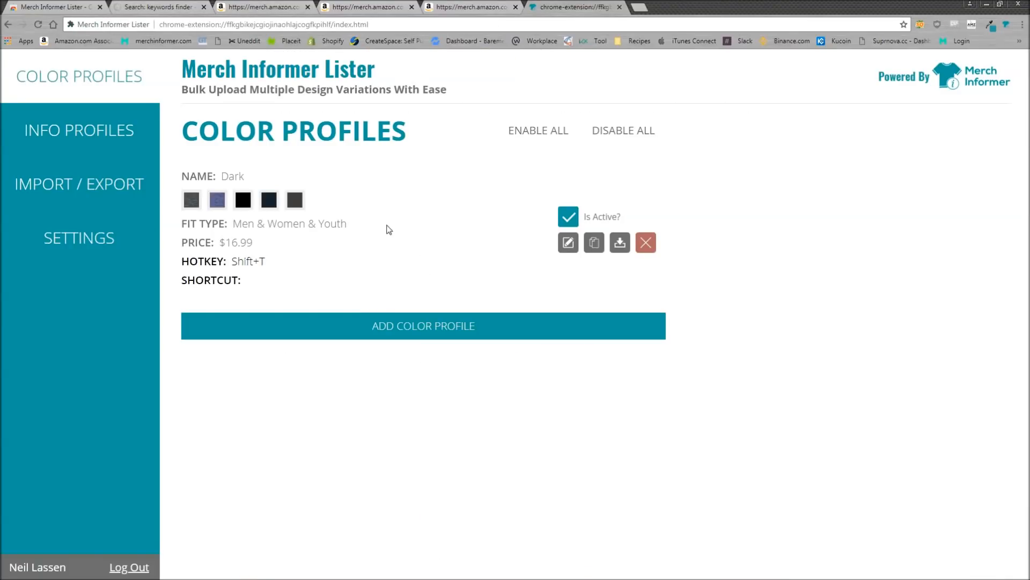
left_click(157, 7)
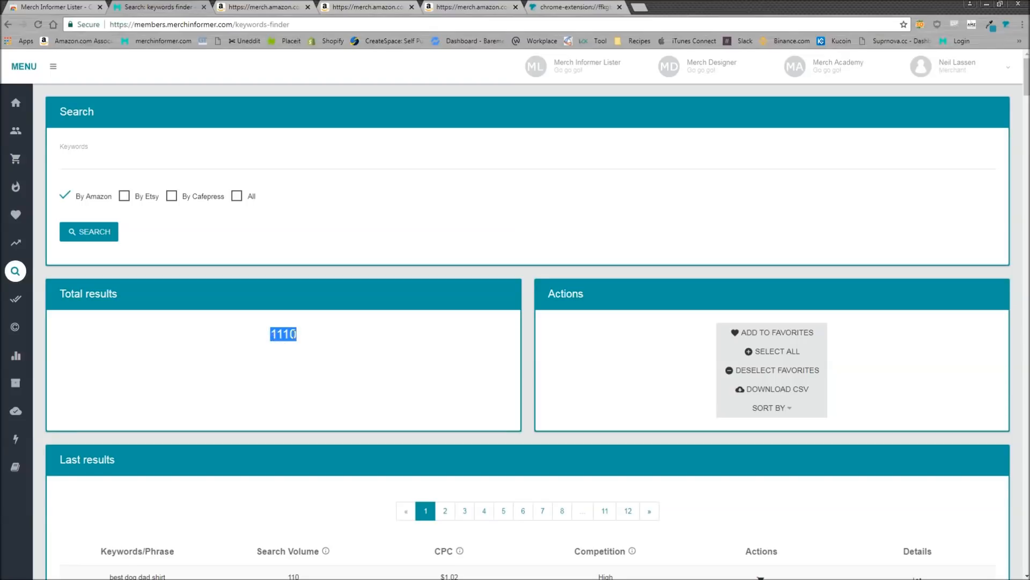
Step: Download the 1110 'dog' results as the kw_search CSV and open it in Excel
scroll("down", 3)
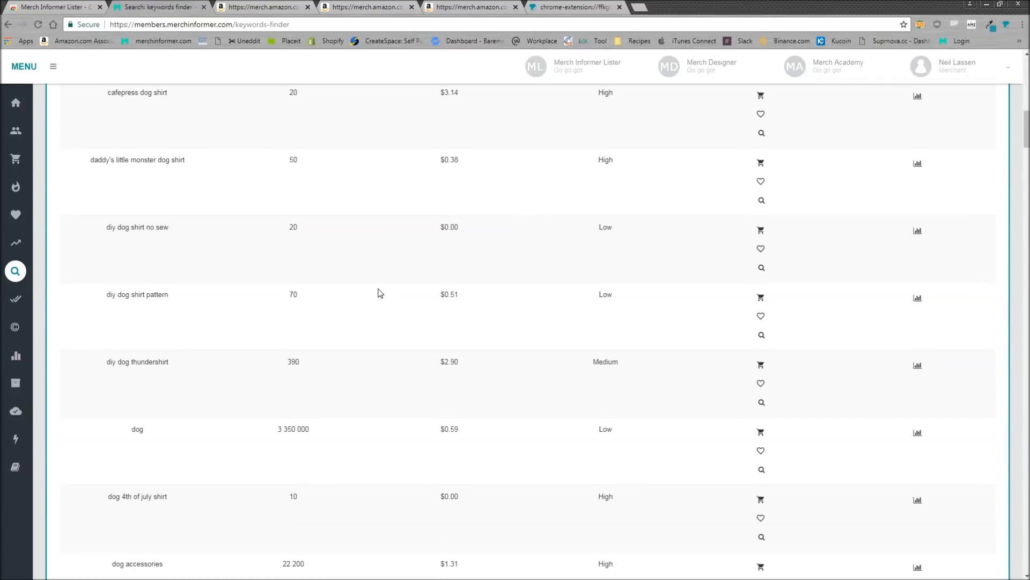
scroll("down", 3)
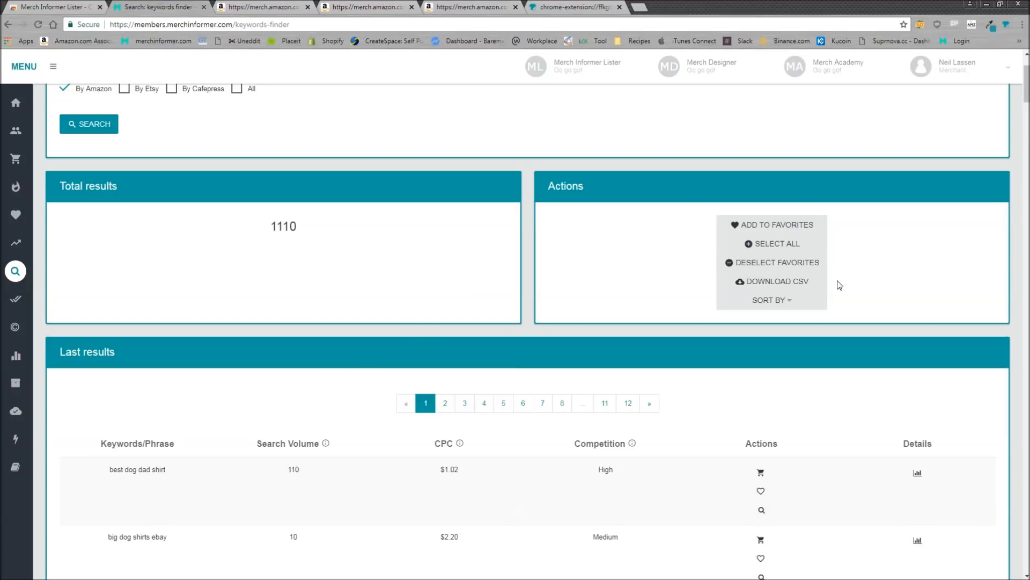
mouse_move(842, 281)
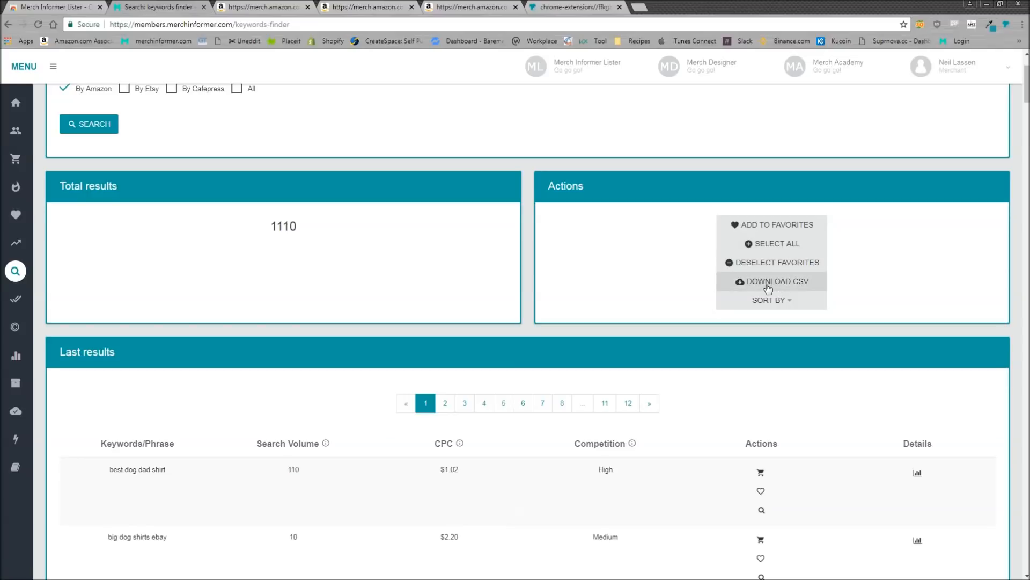
left_click(771, 281)
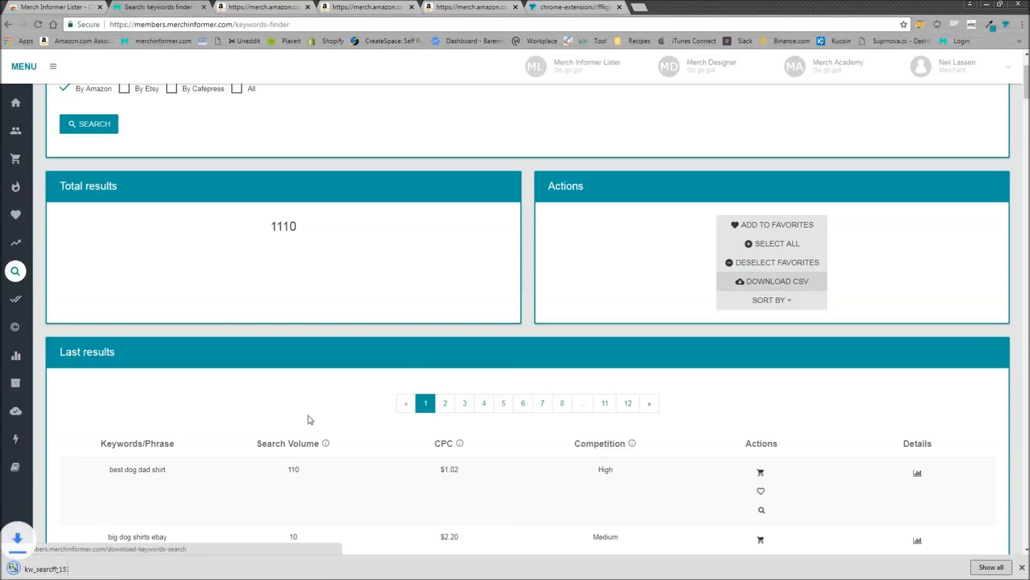
left_click(772, 281)
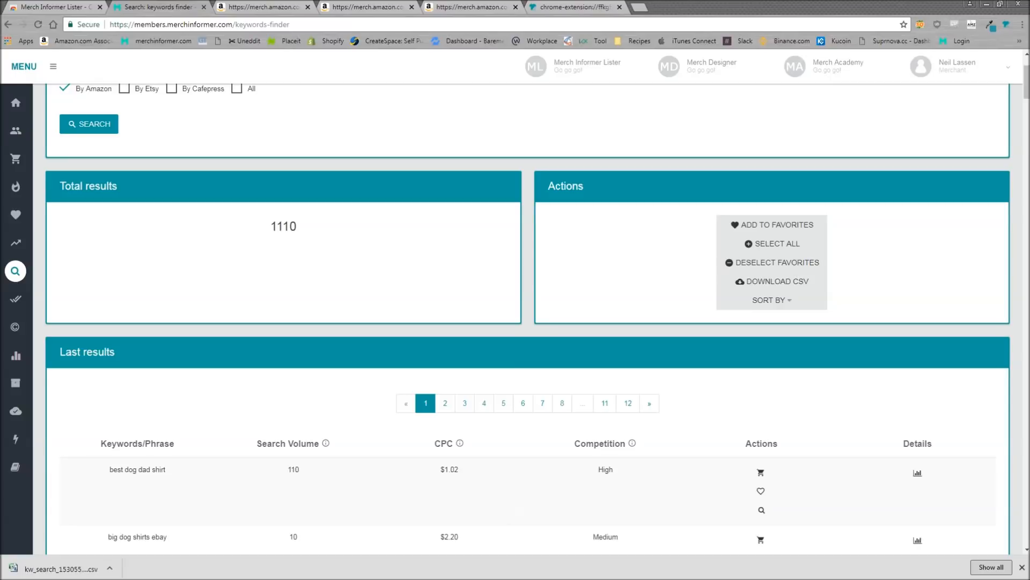
left_click(55, 567)
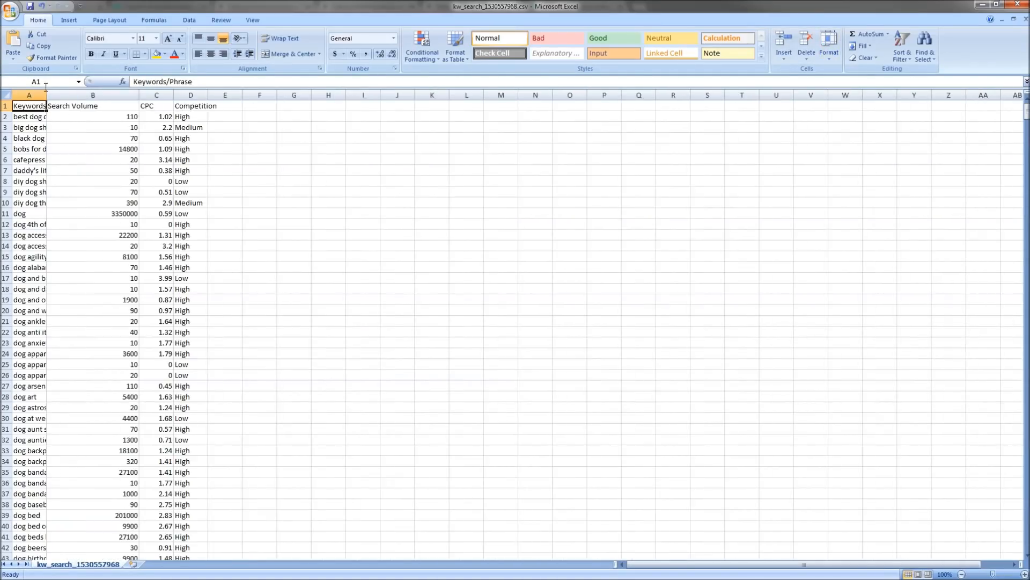
Step: Autofit column A, then sort rows by Search Volume ascending and scroll through them
double_click(48, 94)
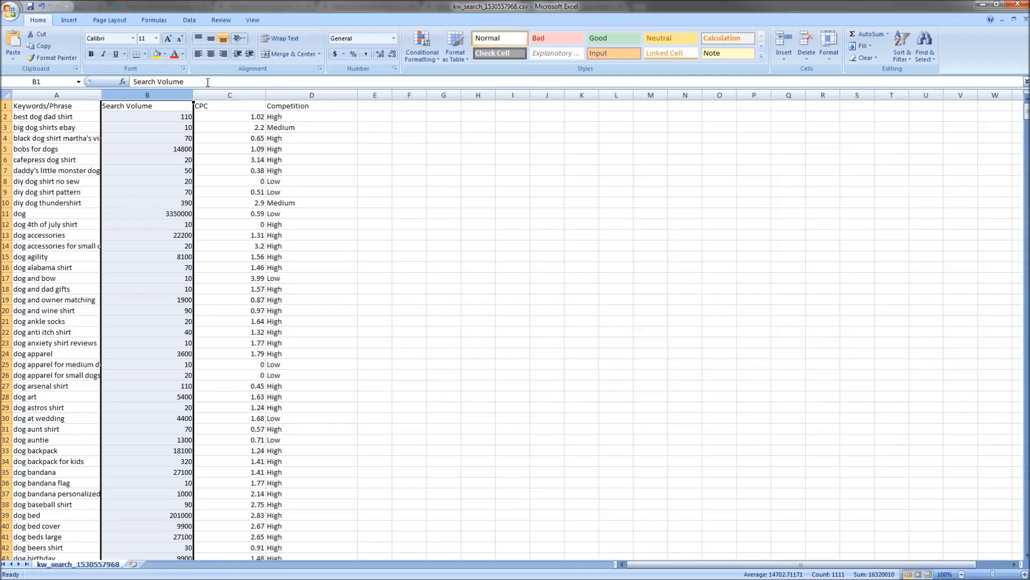
left_click(189, 20)
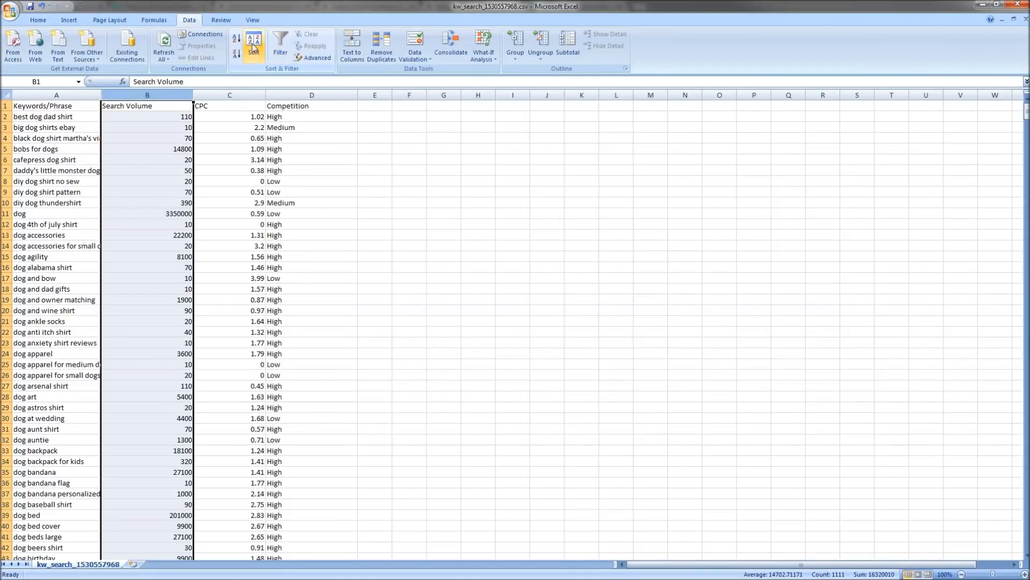
left_click(254, 46)
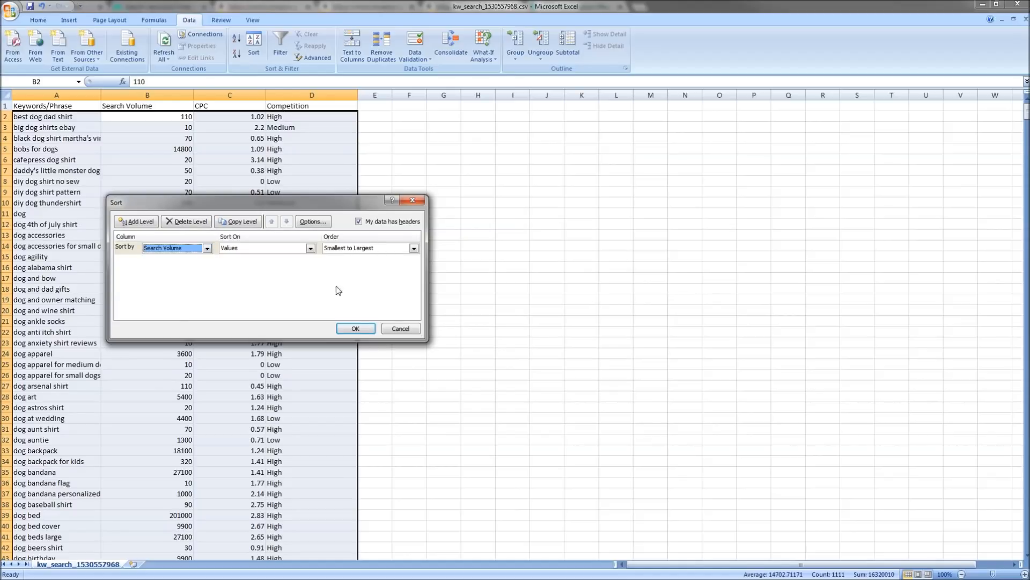
left_click(355, 328)
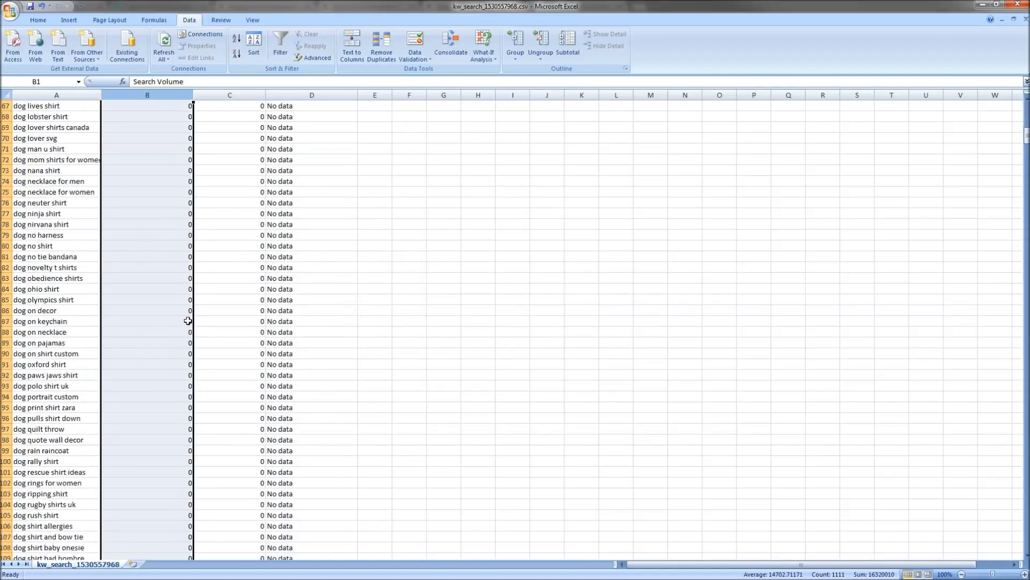
scroll("down", 3)
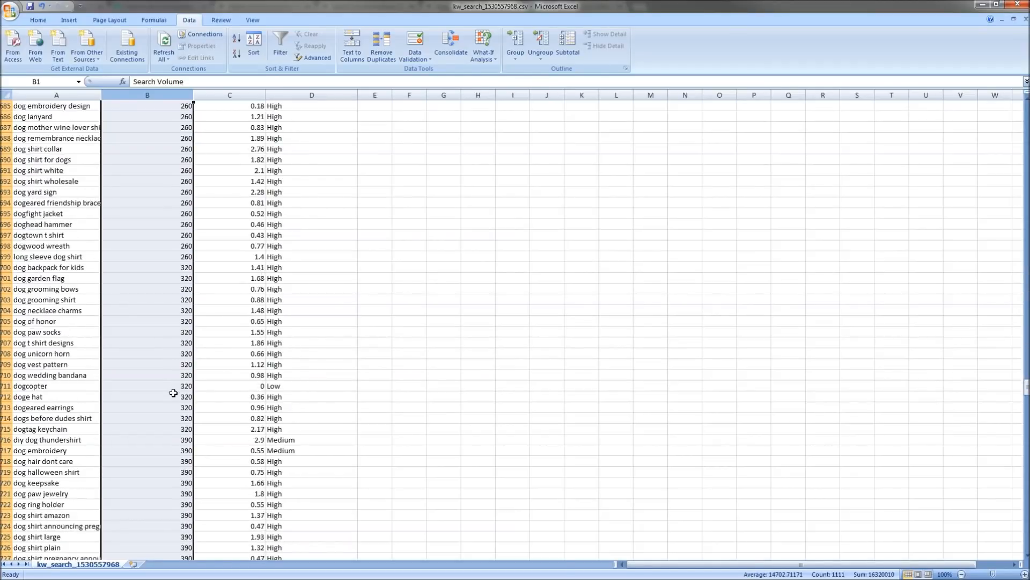
scroll("down", 3)
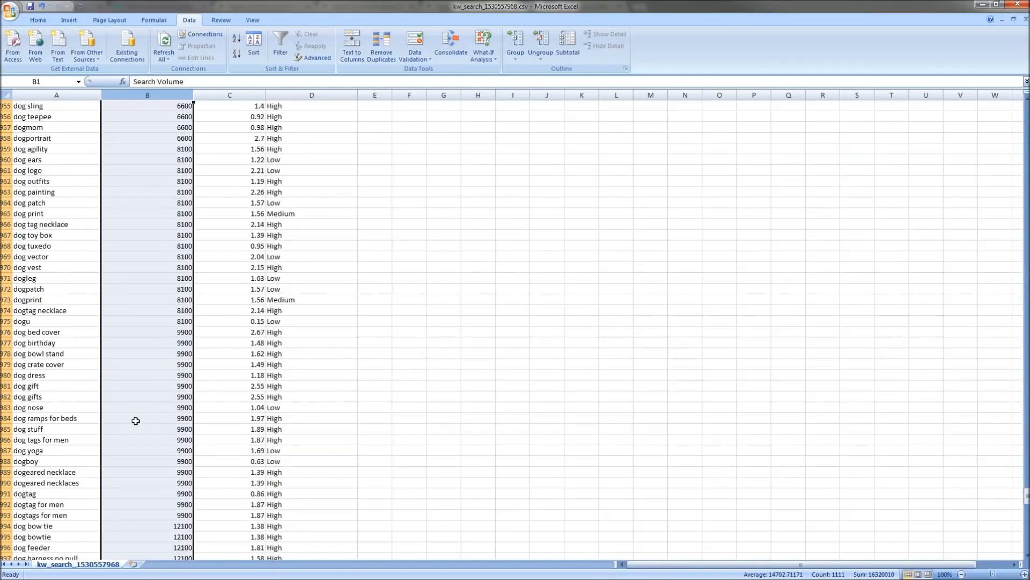
scroll("down", 3)
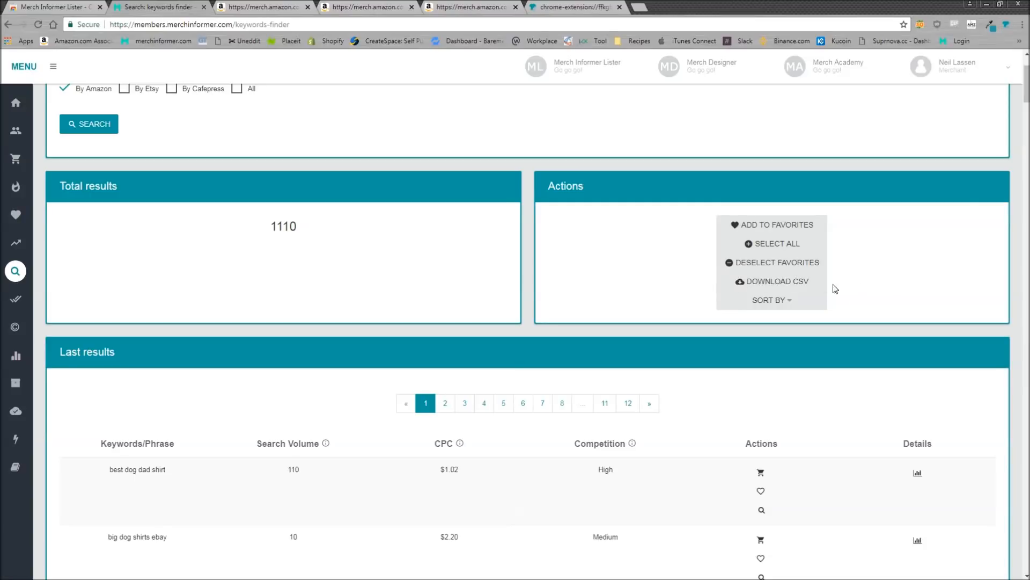
Step: Sort the 'dog' keyword results by Search Volume from the SORT BY dropdown and review them
scroll("down", 3)
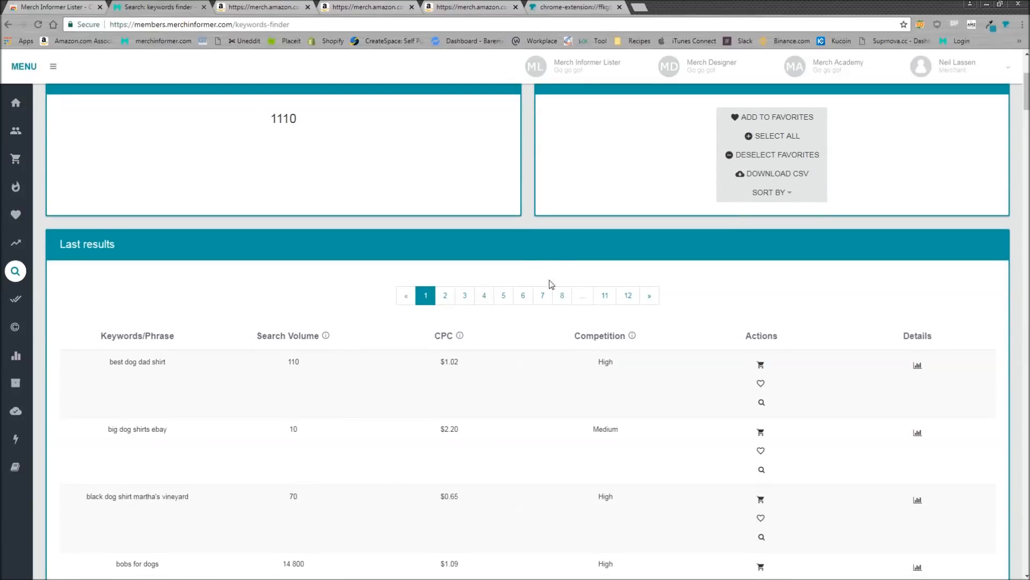
mouse_move(746, 305)
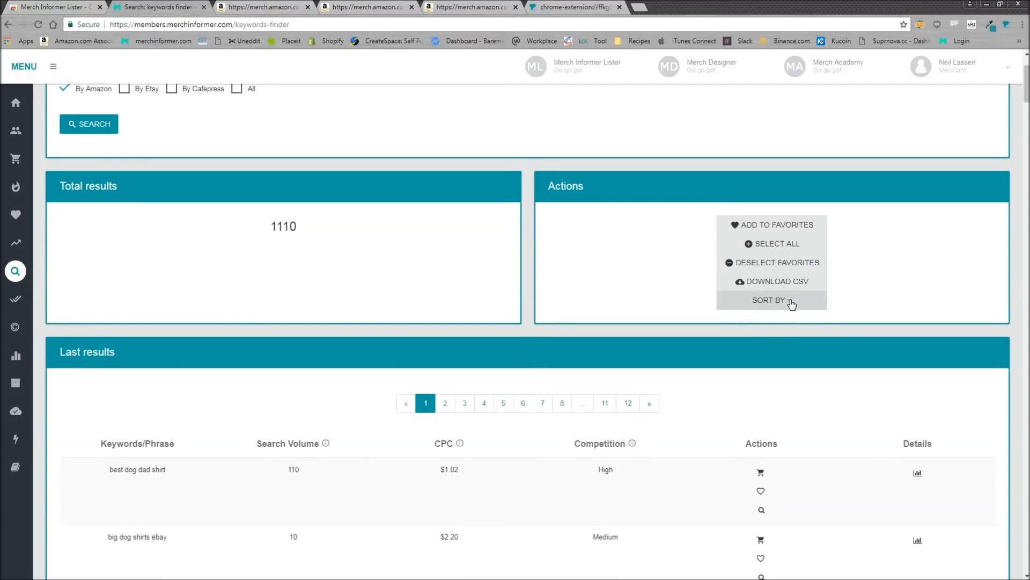
left_click(770, 301)
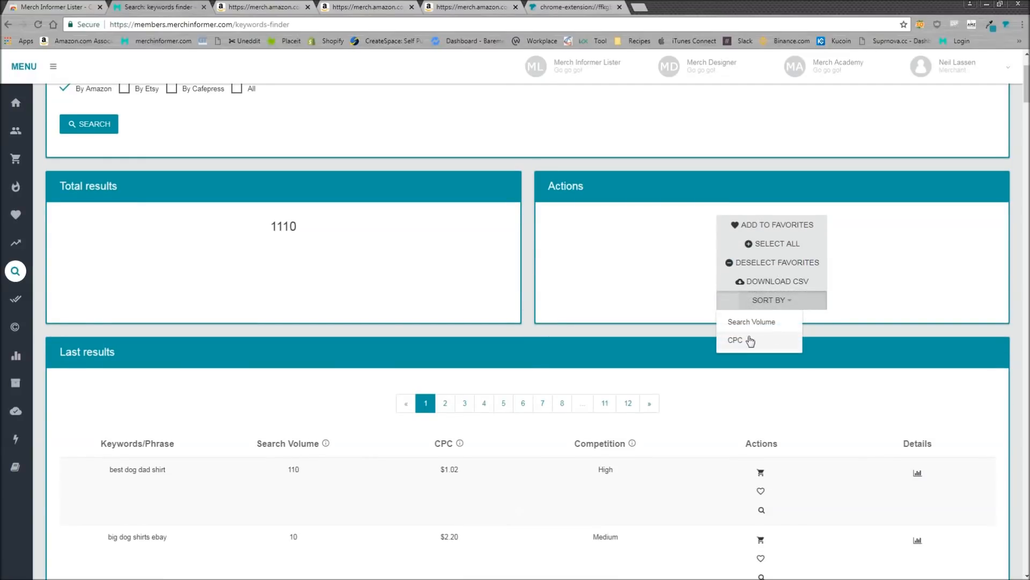
left_click(750, 321)
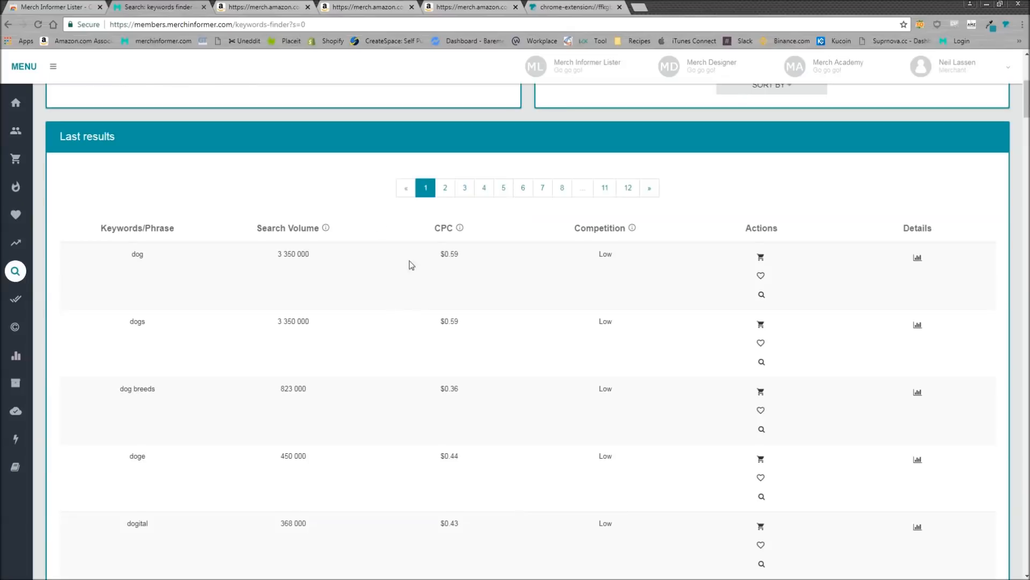
scroll("down", 3)
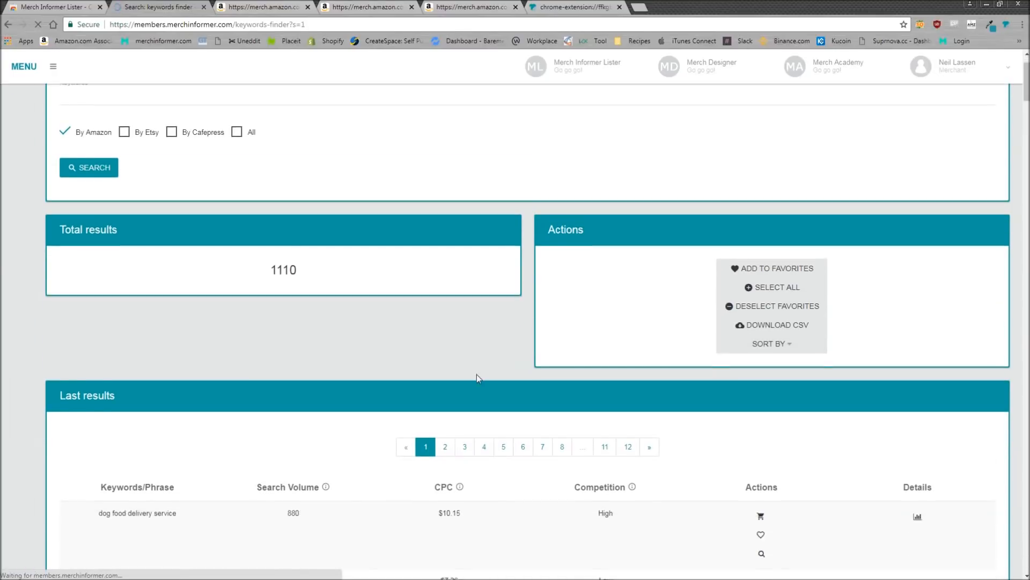
scroll("down", 3)
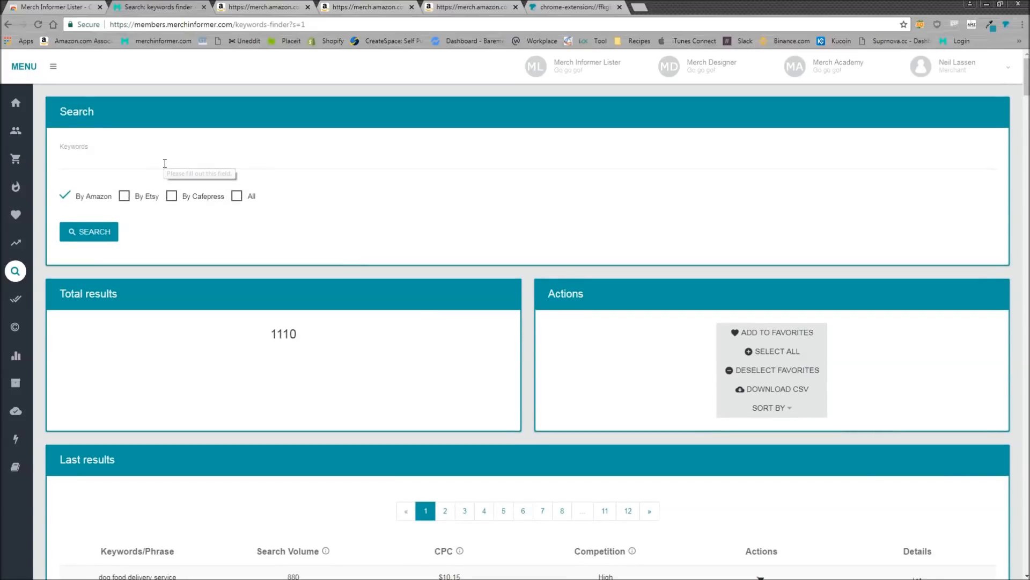
left_click(89, 232)
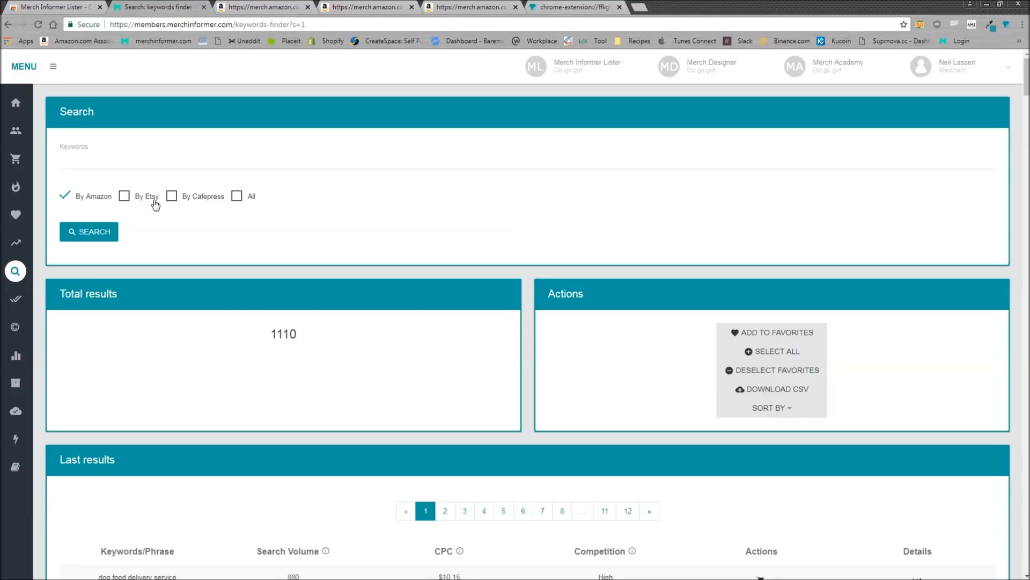
mouse_move(349, 313)
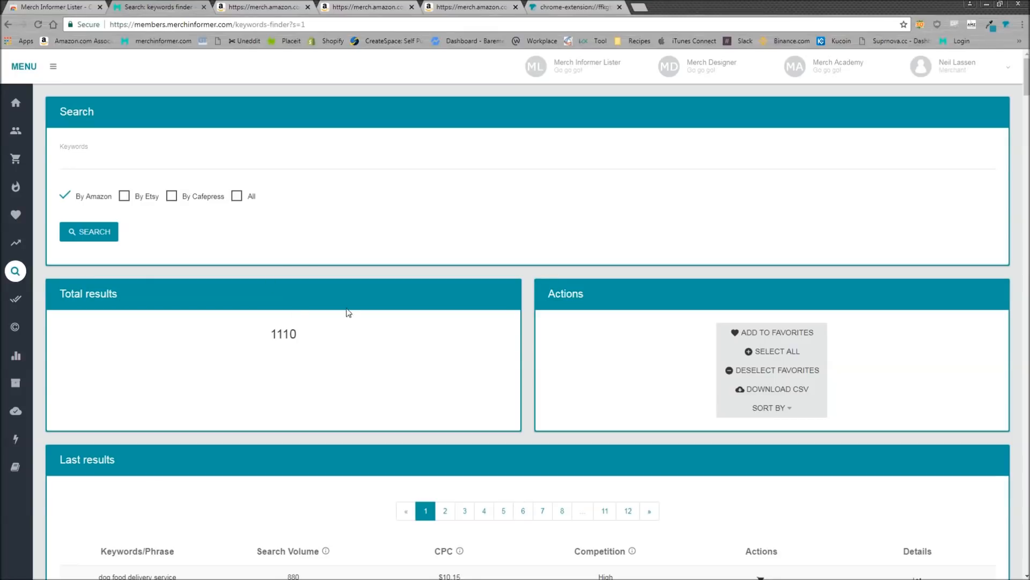
double_click(284, 333)
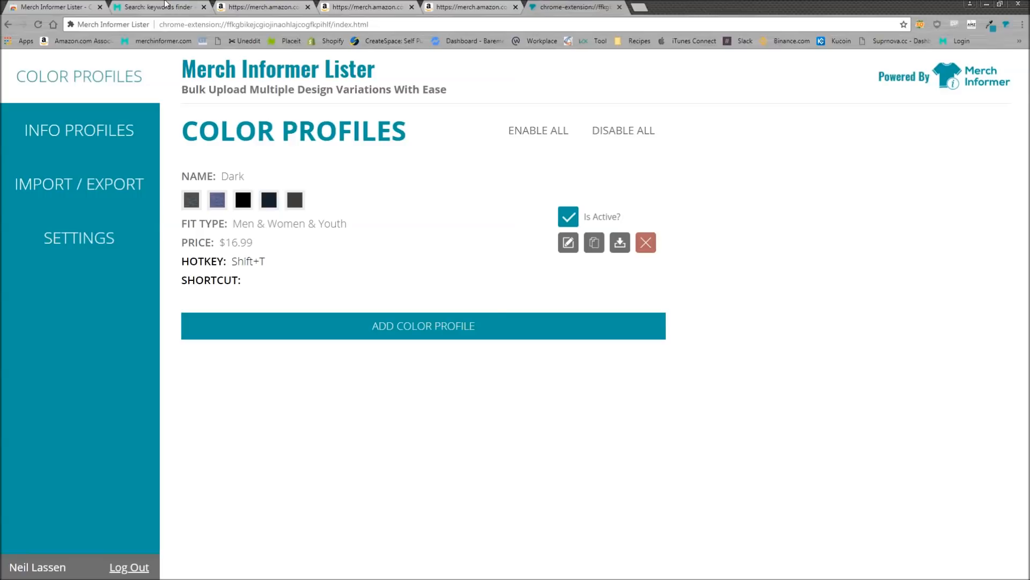
left_click(158, 7)
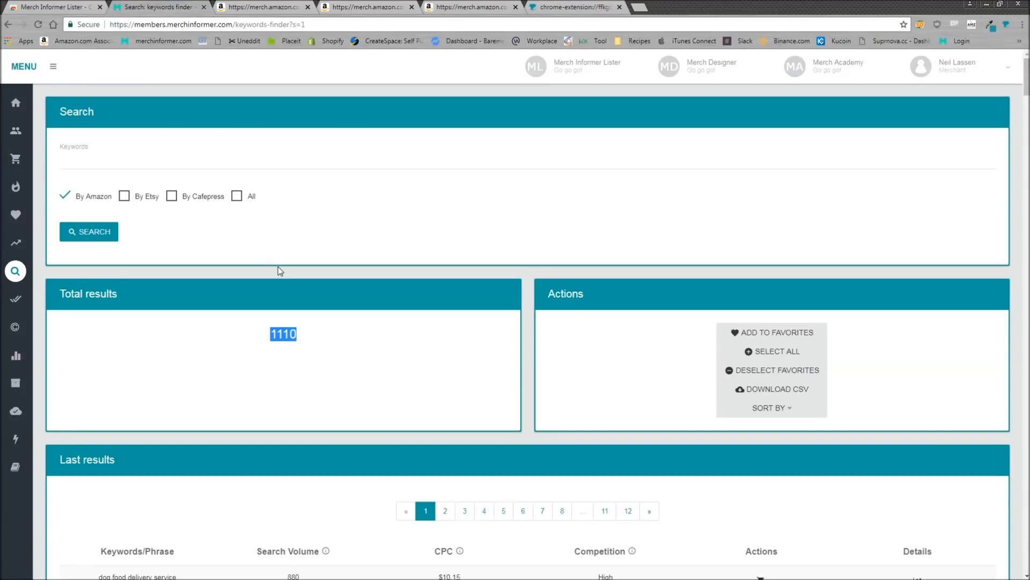
mouse_move(782, 283)
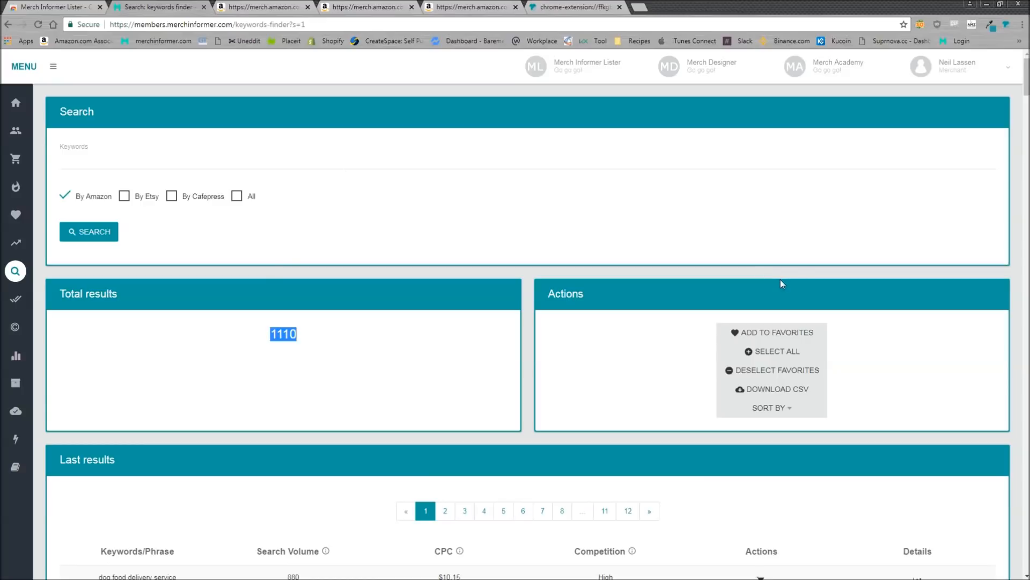